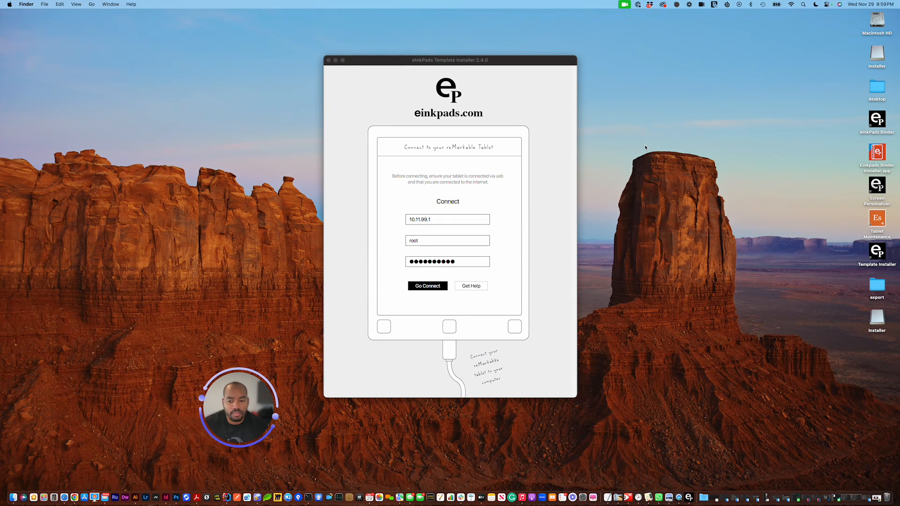
mouse_move(627, 148)
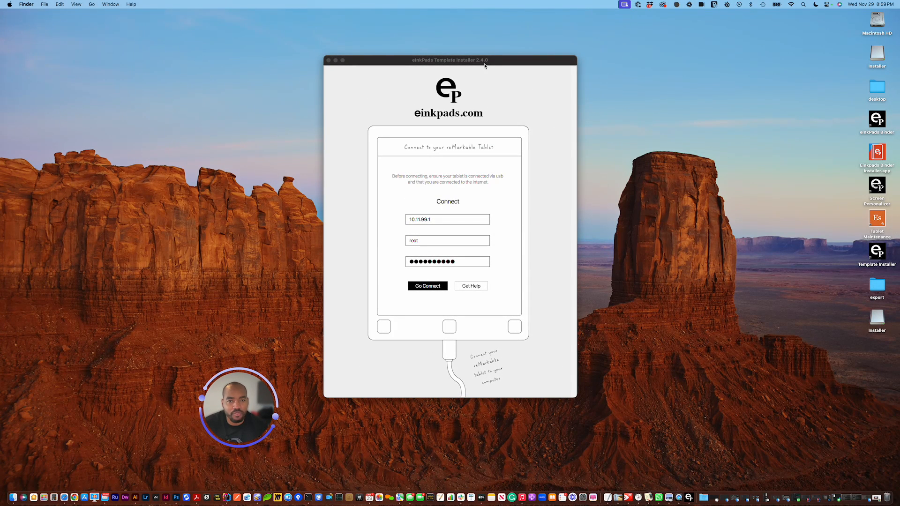
mouse_move(495, 216)
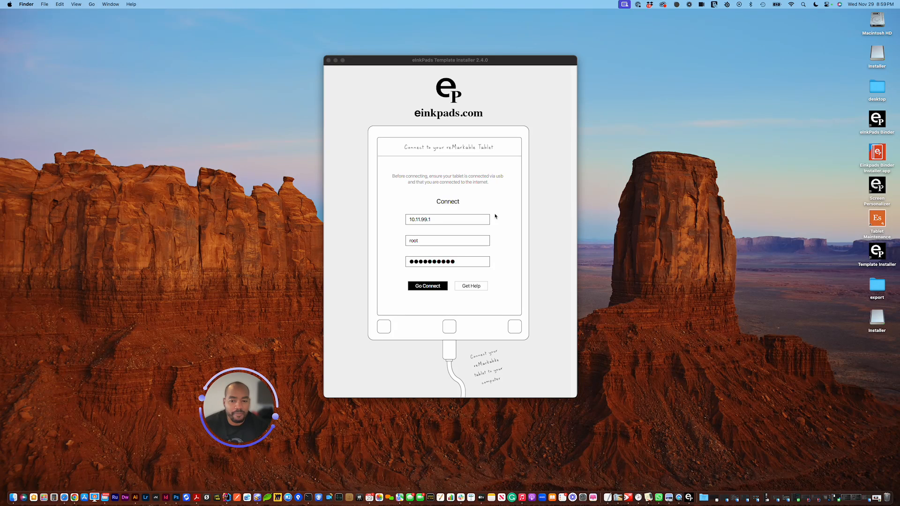
mouse_move(385, 91)
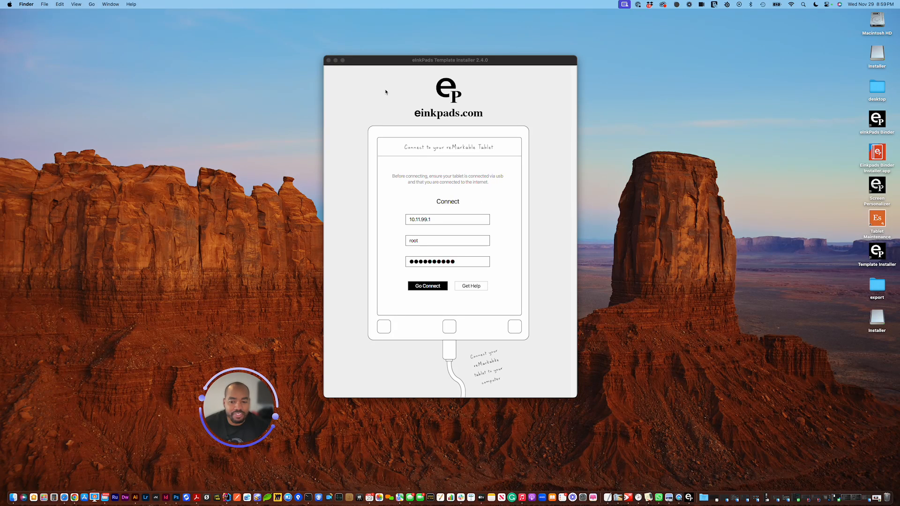
mouse_move(432, 88)
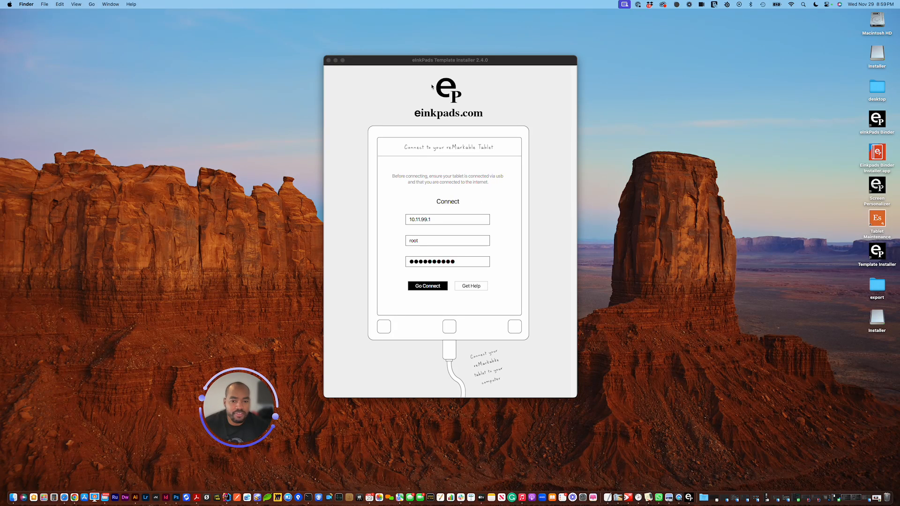
mouse_move(363, 337)
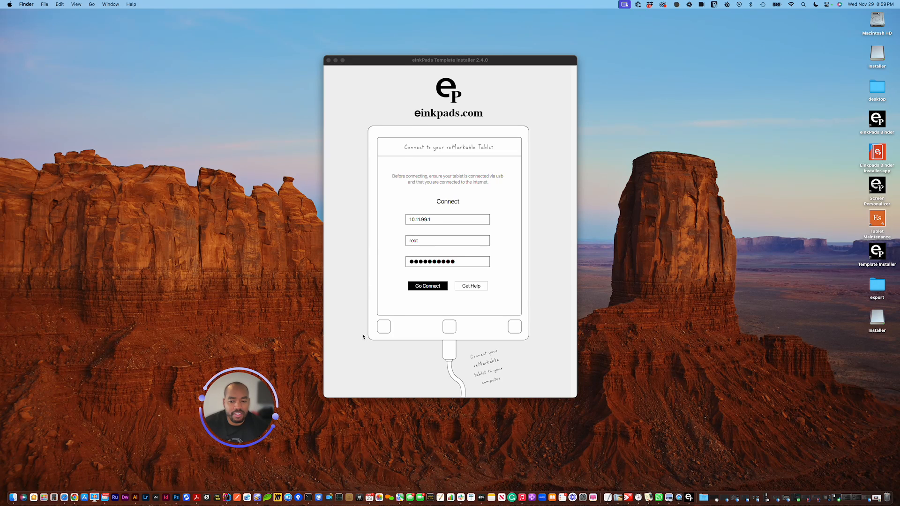
mouse_move(445, 368)
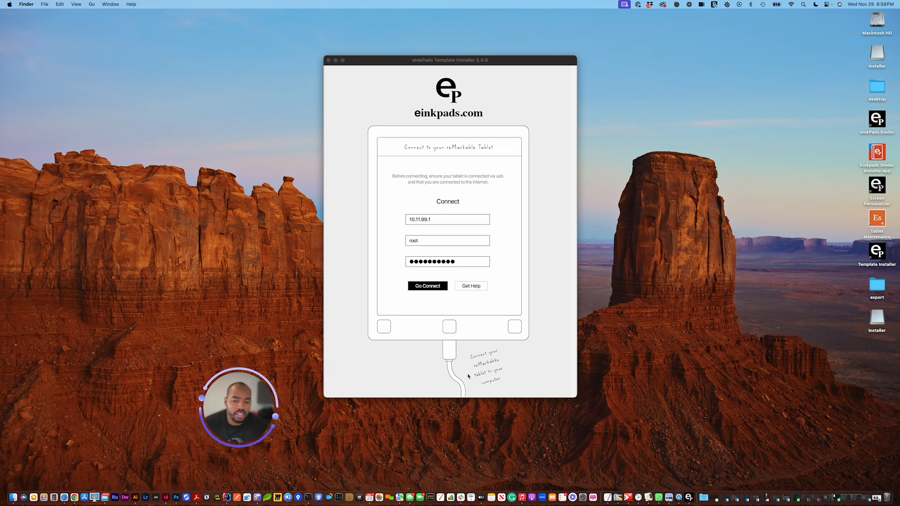
mouse_move(348, 95)
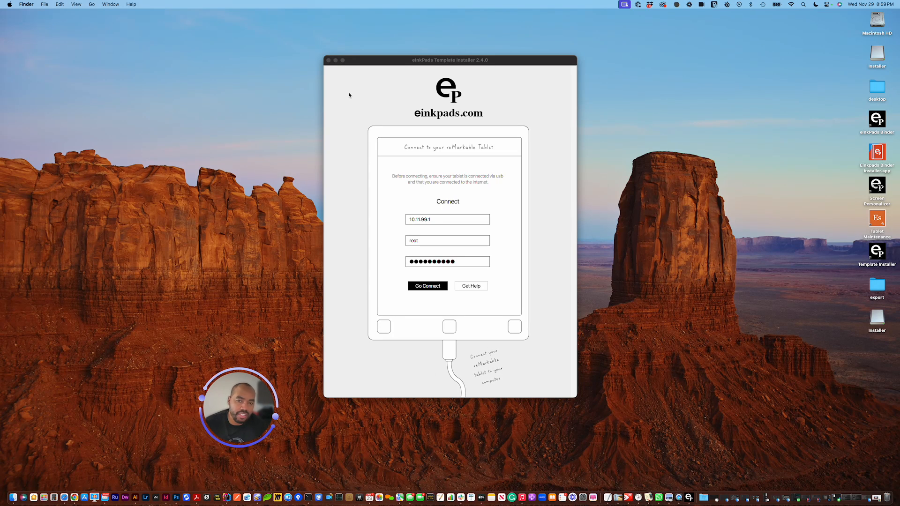
mouse_move(381, 59)
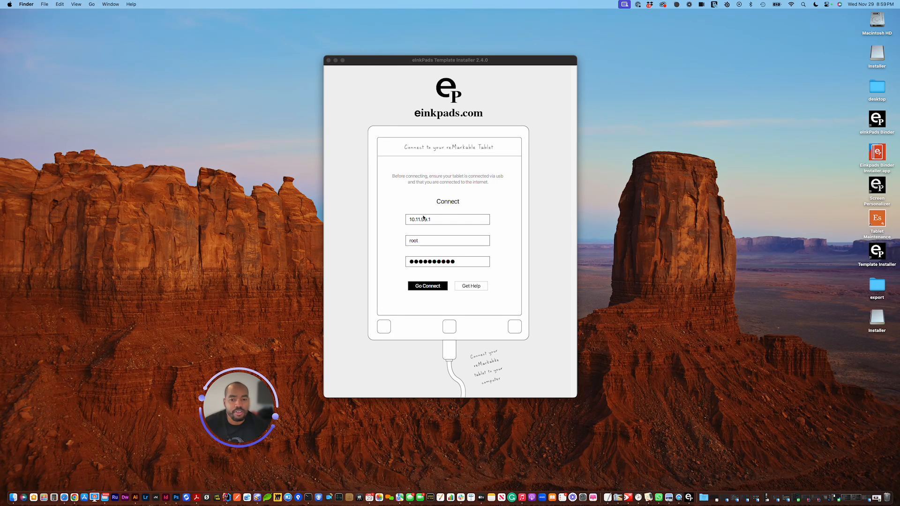
mouse_move(484, 189)
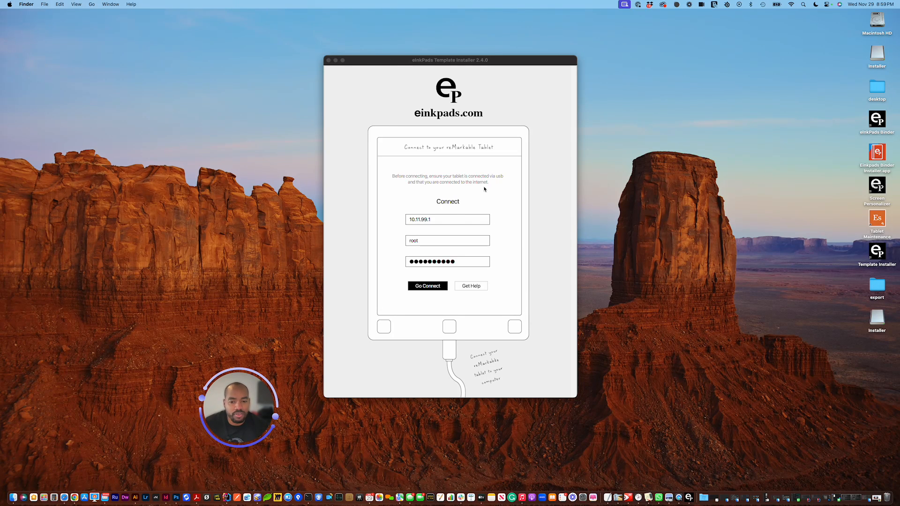
mouse_move(459, 179)
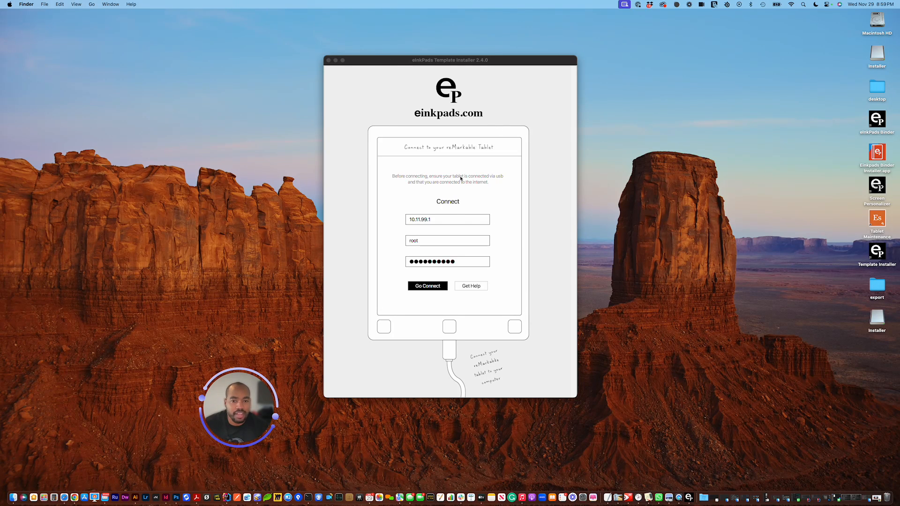
mouse_move(424, 245)
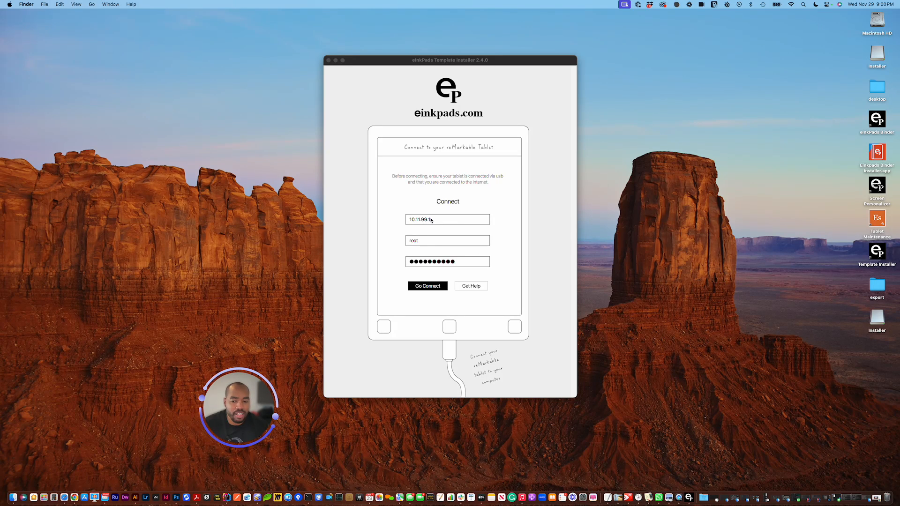
mouse_move(428, 251)
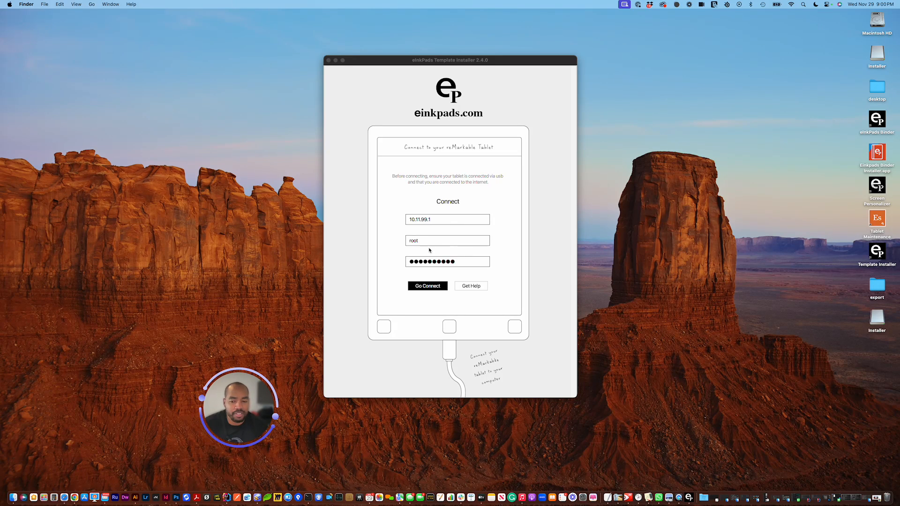
mouse_move(448, 250)
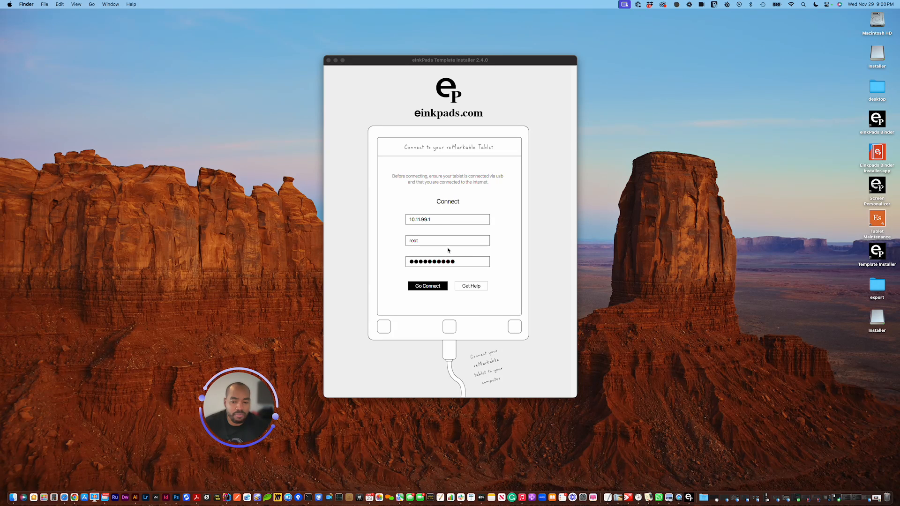
mouse_move(474, 261)
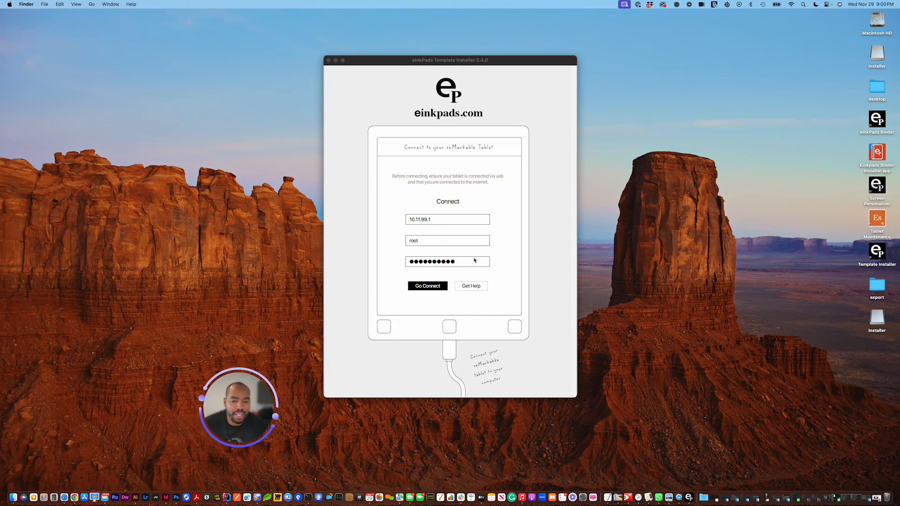
mouse_move(481, 254)
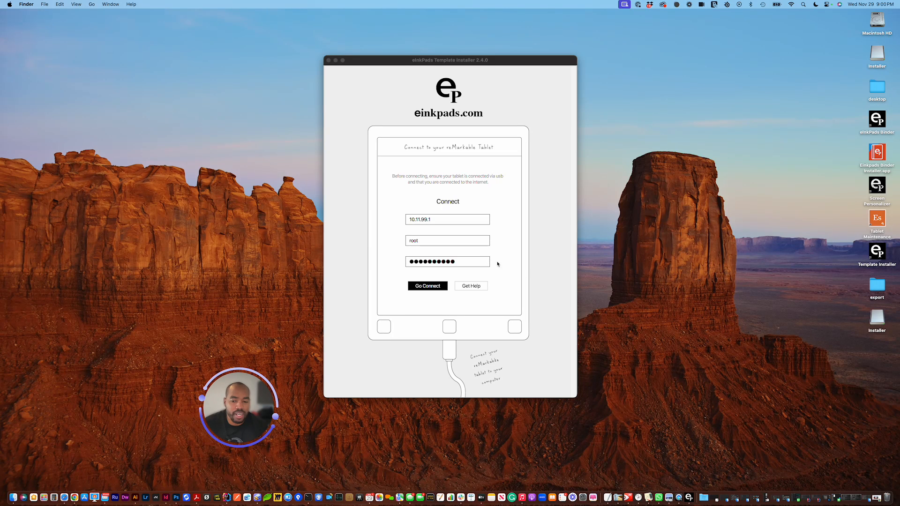
mouse_move(489, 172)
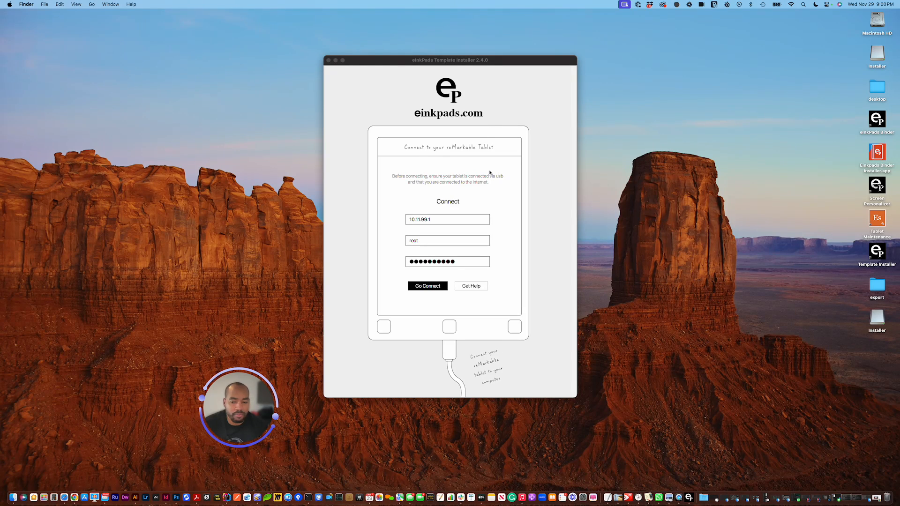
mouse_move(431, 138)
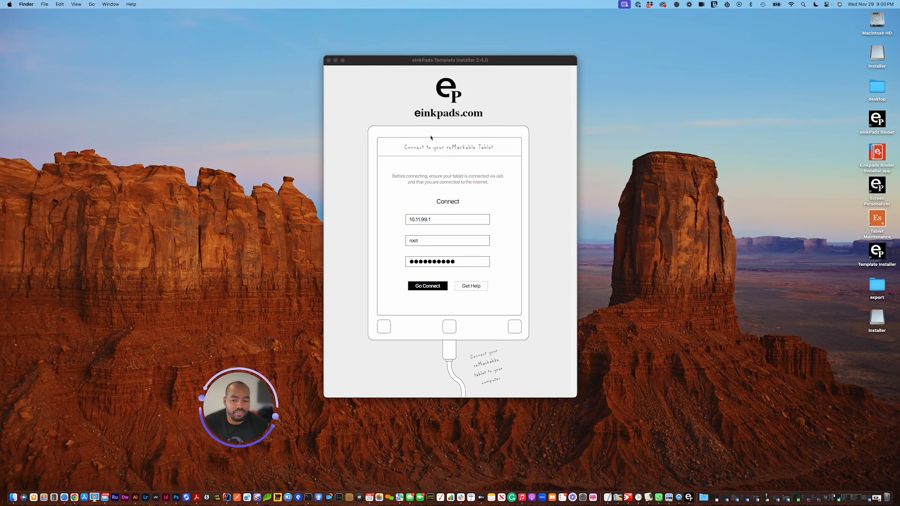
mouse_move(507, 237)
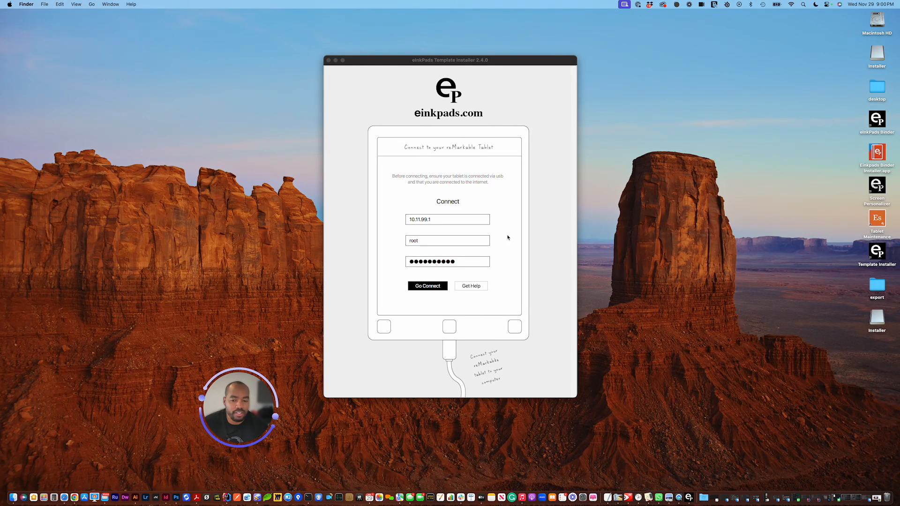
mouse_move(519, 303)
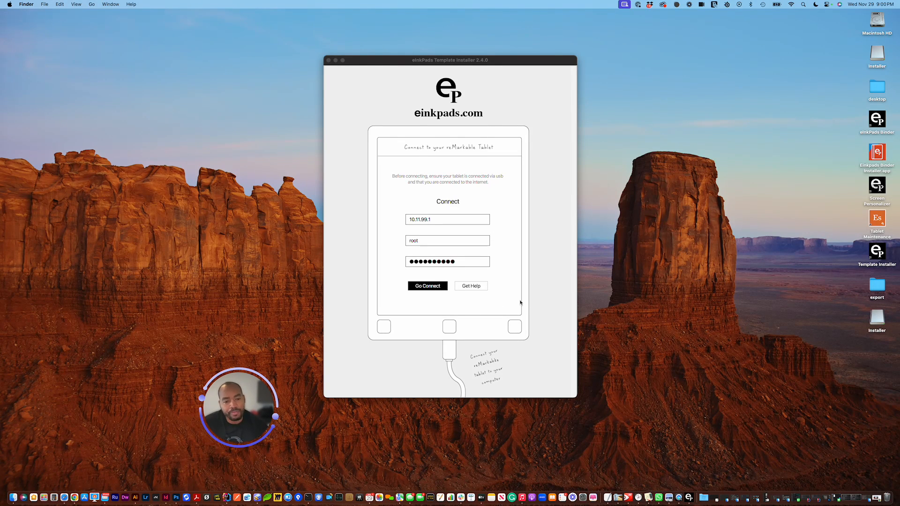
mouse_move(479, 359)
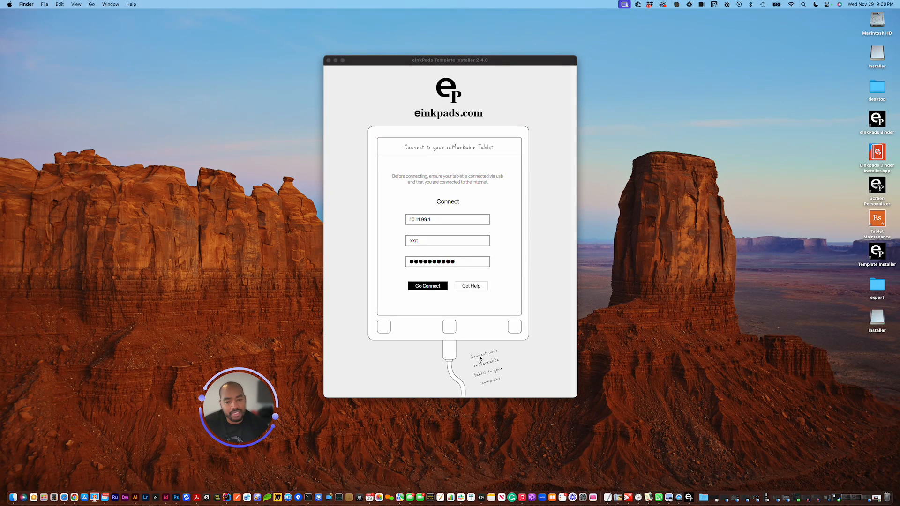
mouse_move(478, 358)
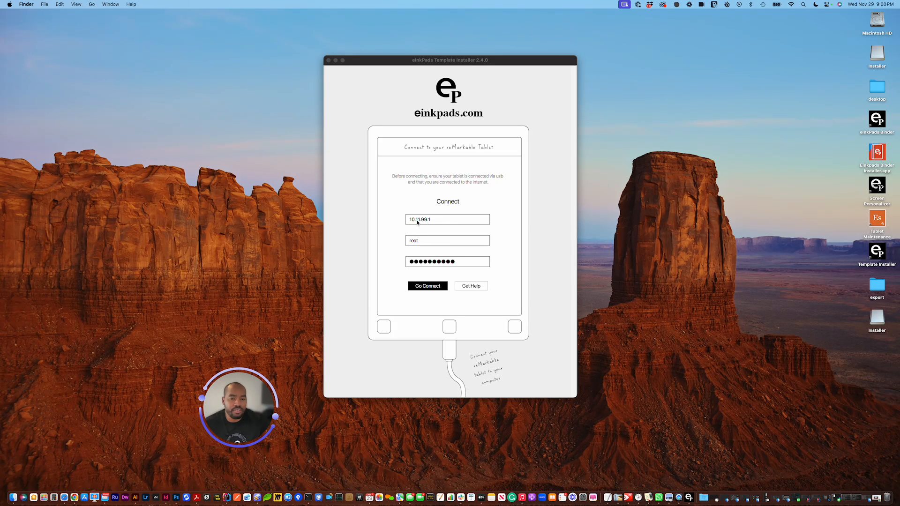
mouse_move(432, 223)
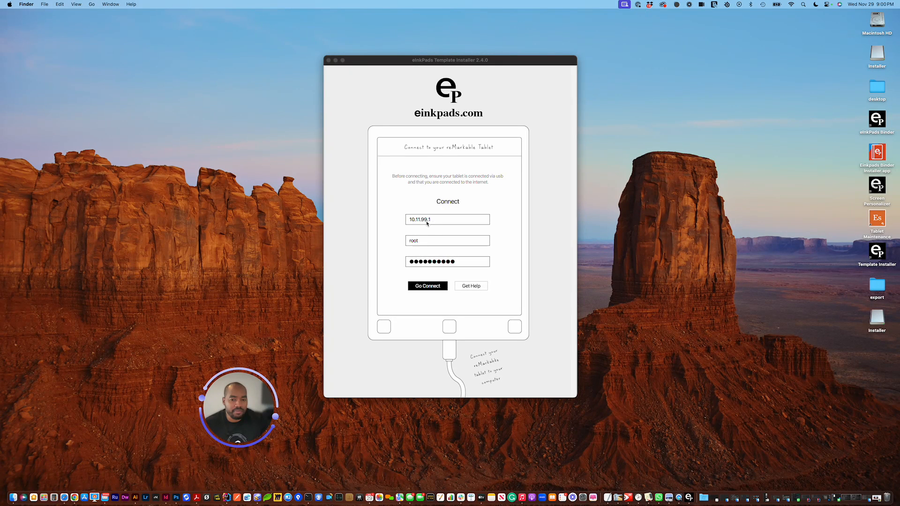
mouse_move(442, 233)
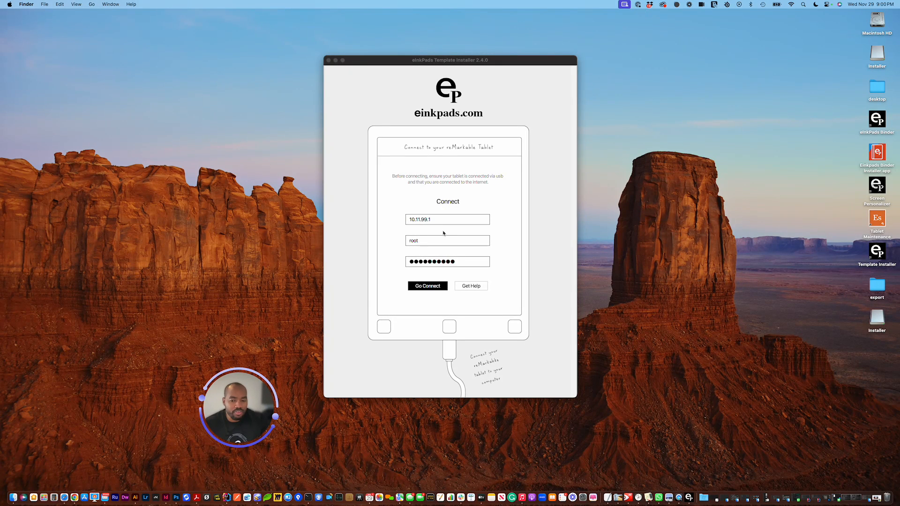
mouse_move(442, 233)
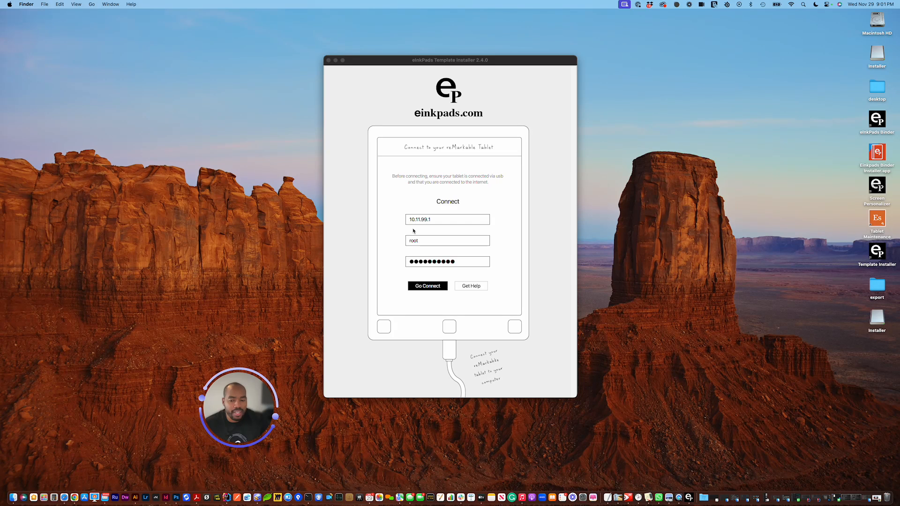
mouse_move(442, 229)
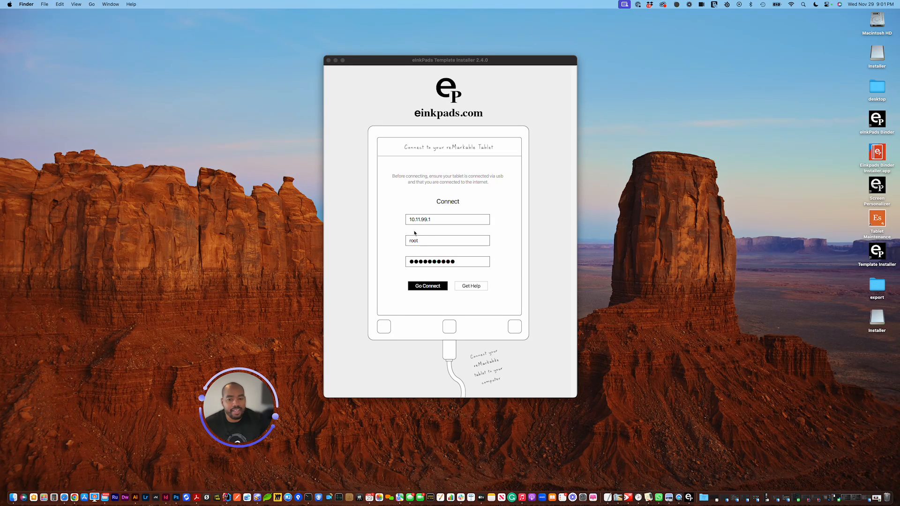
mouse_move(424, 226)
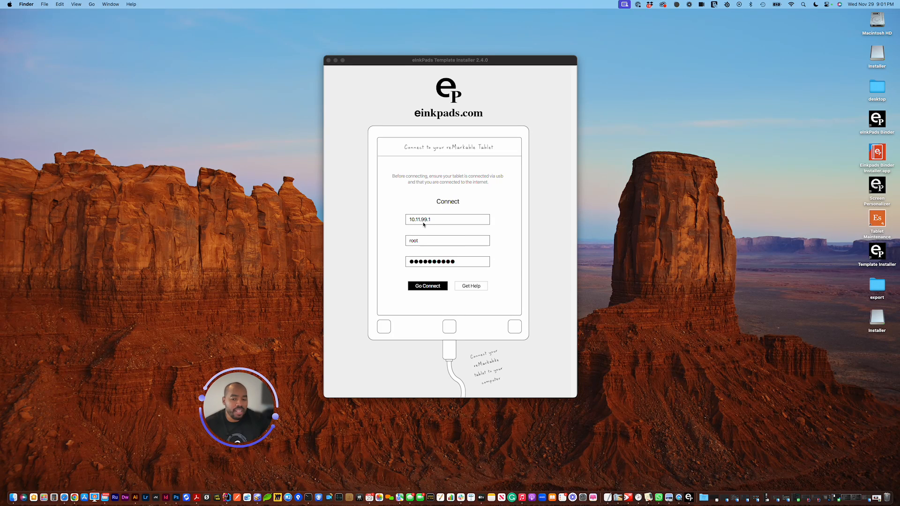
mouse_move(424, 223)
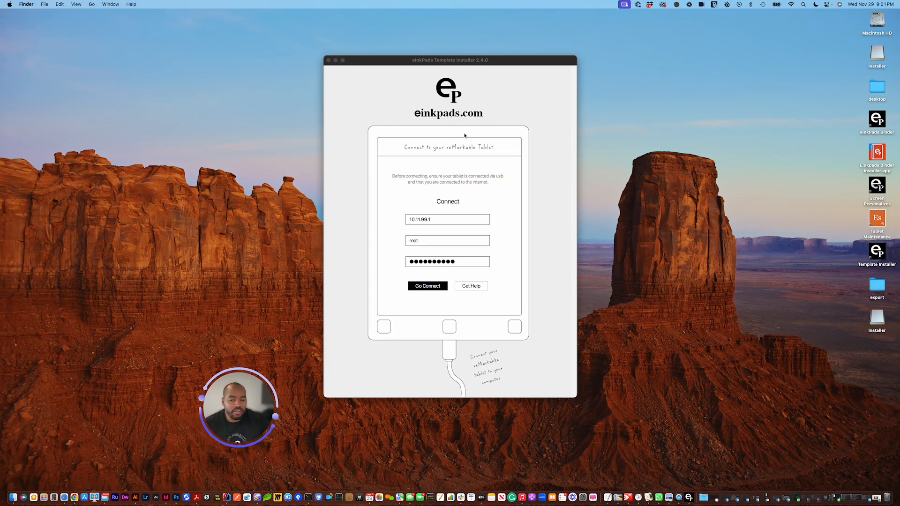
mouse_move(415, 227)
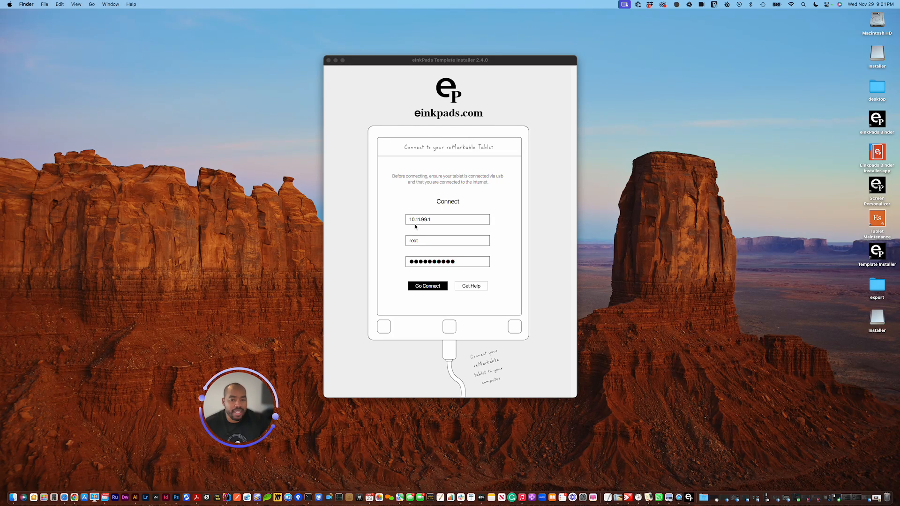
mouse_move(435, 228)
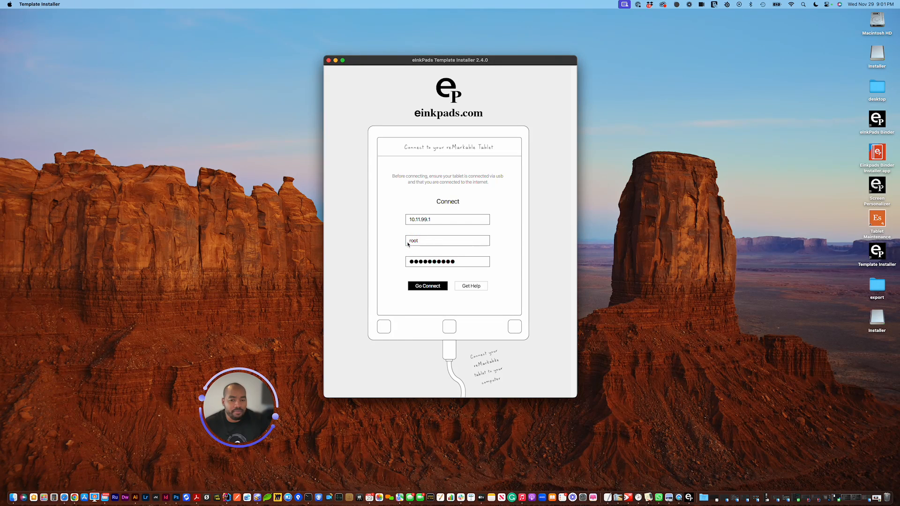
mouse_move(420, 244)
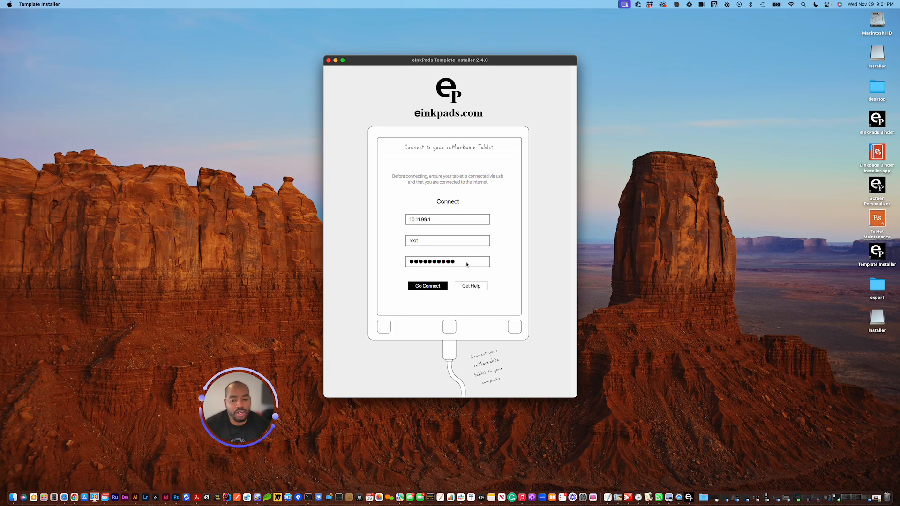
mouse_move(414, 210)
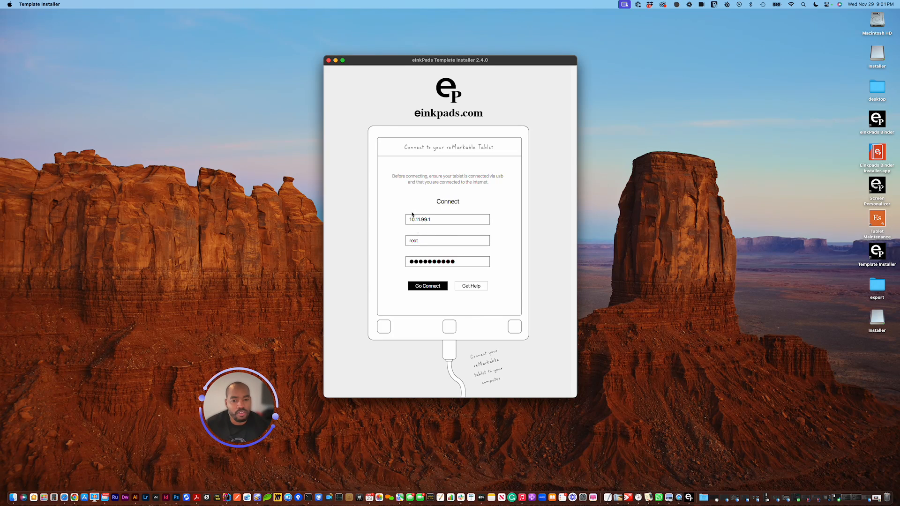
mouse_move(432, 272)
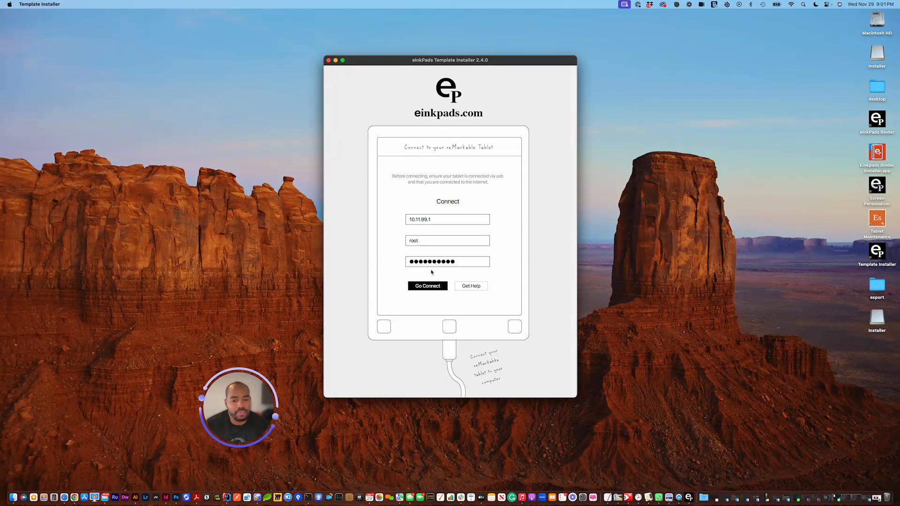
mouse_move(437, 279)
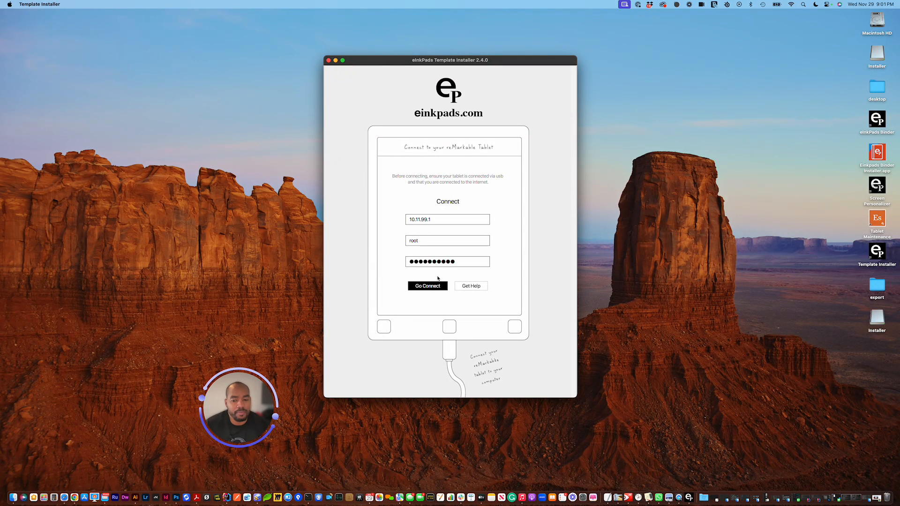
mouse_move(421, 284)
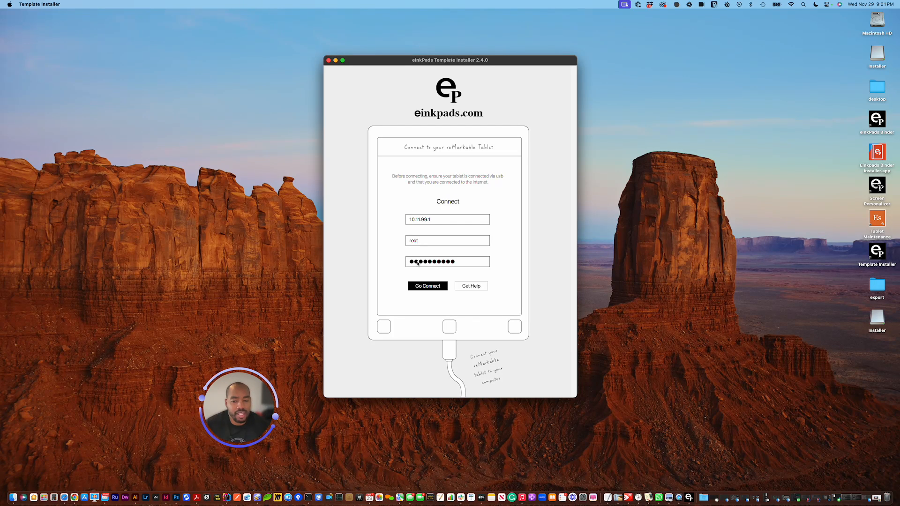
mouse_move(458, 268)
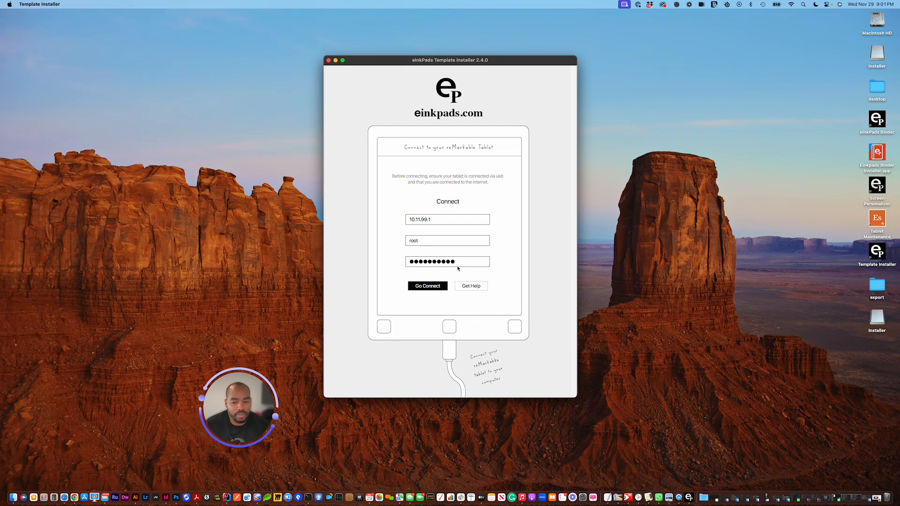
mouse_move(405, 281)
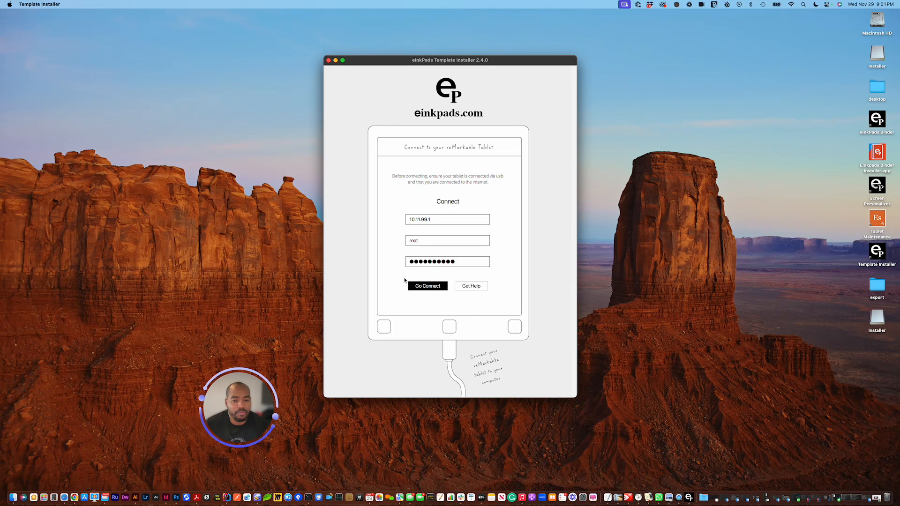
mouse_move(420, 281)
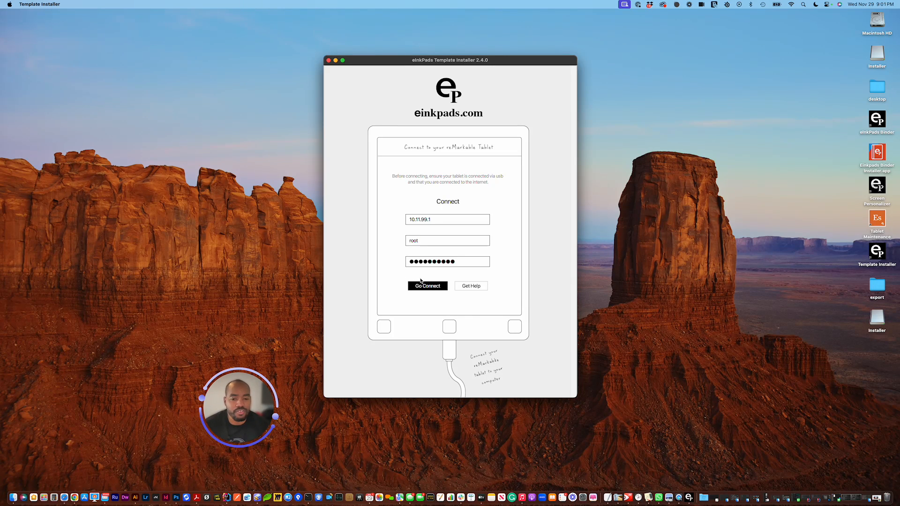
mouse_move(428, 270)
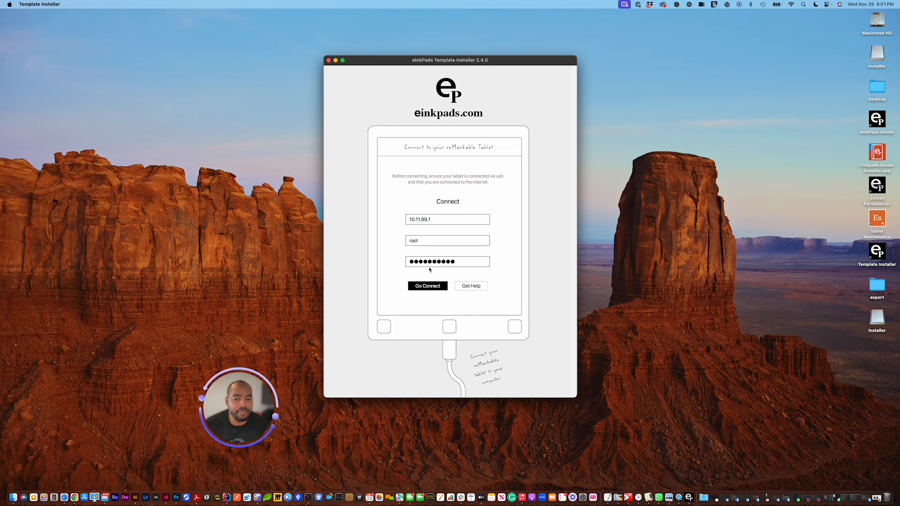
mouse_move(396, 267)
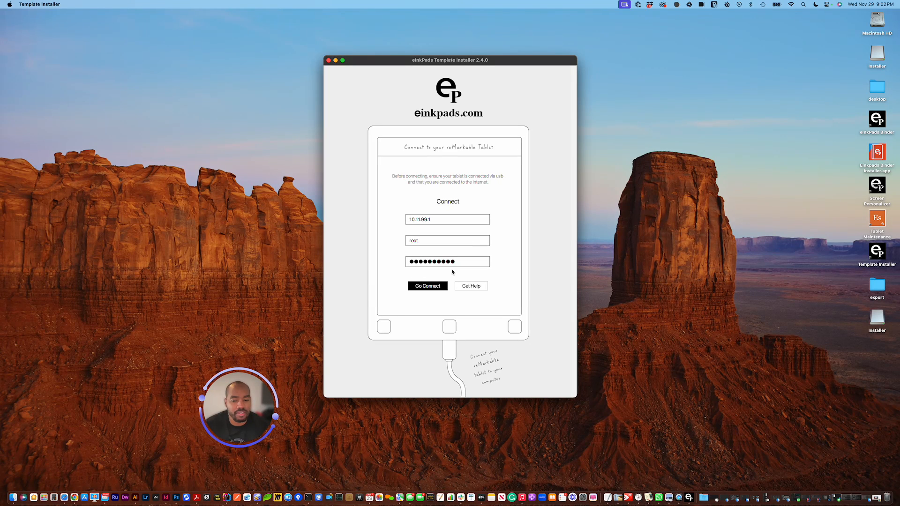
mouse_move(432, 295)
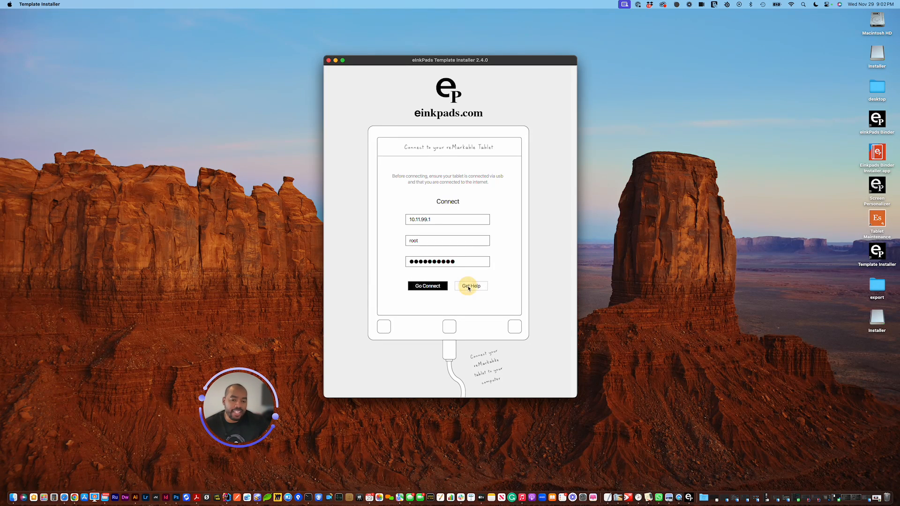
- Check the connection-details guide, connect to the tablet, and scroll down its installed templates
left_click(470, 286)
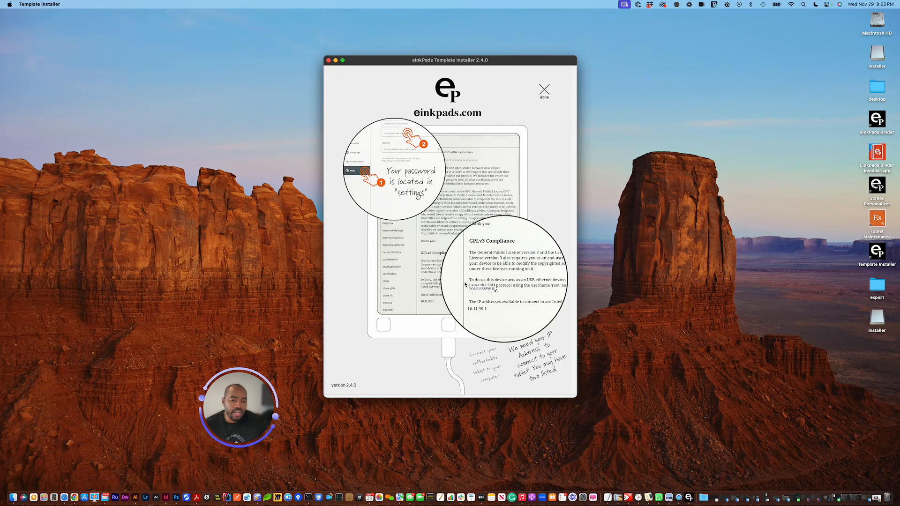
mouse_move(490, 315)
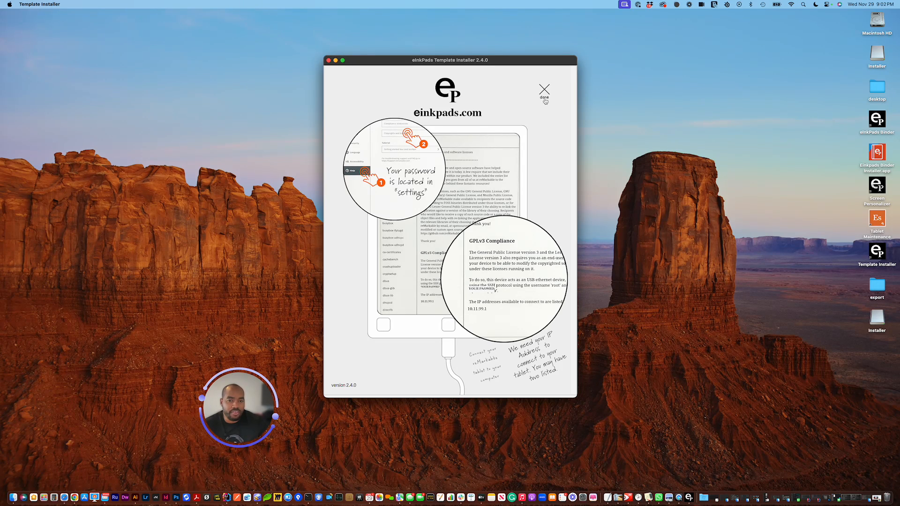
left_click(543, 91)
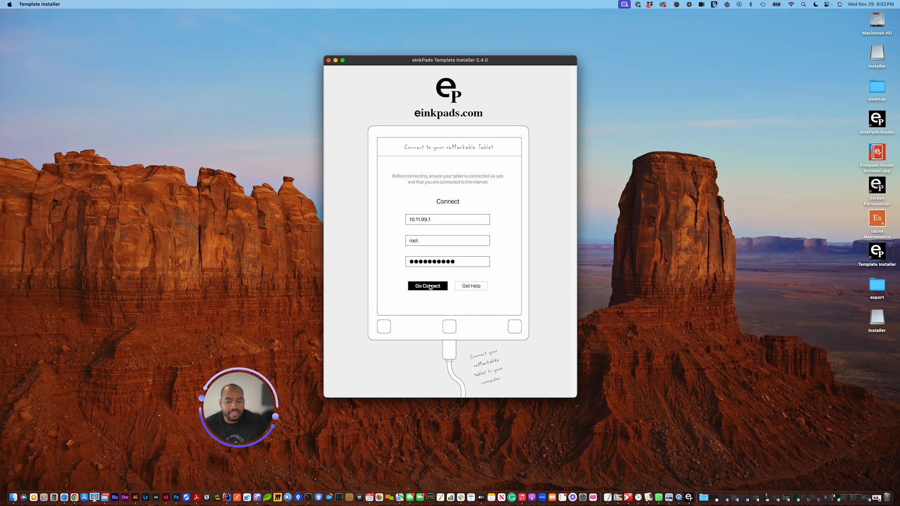
left_click(427, 286)
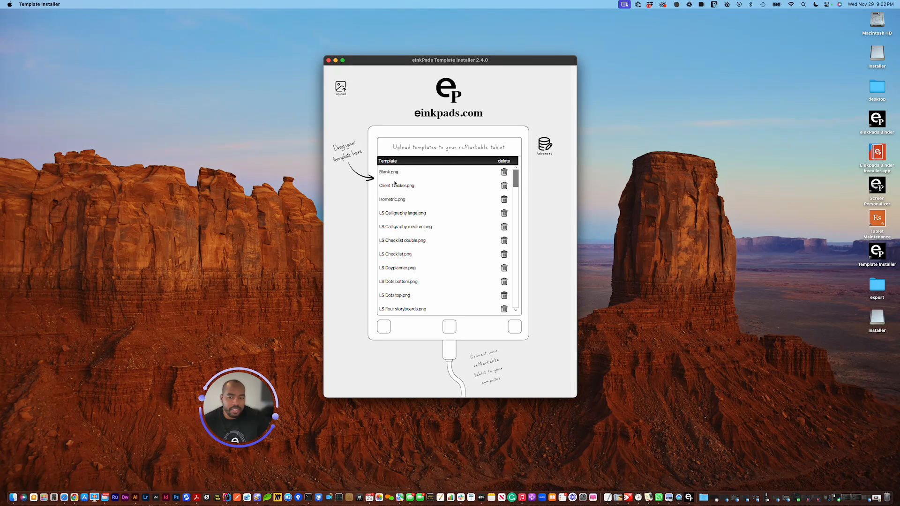
mouse_move(398, 200)
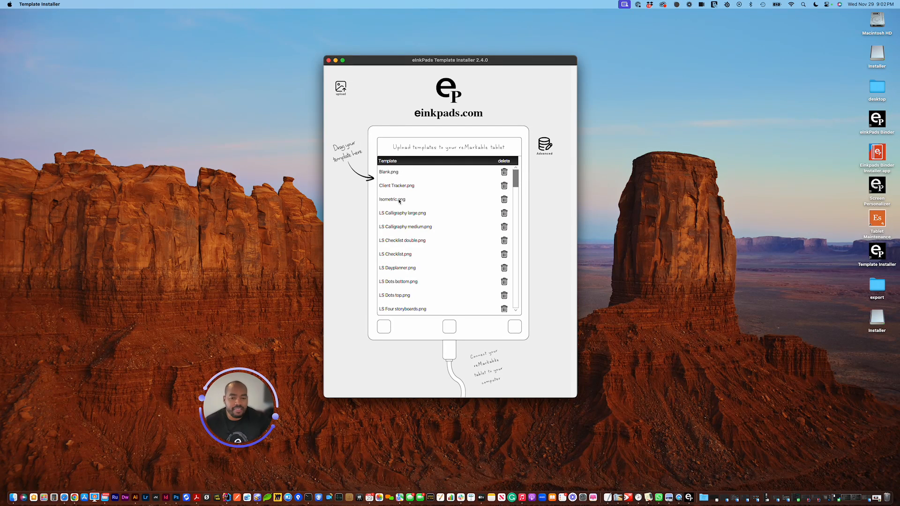
mouse_move(533, 176)
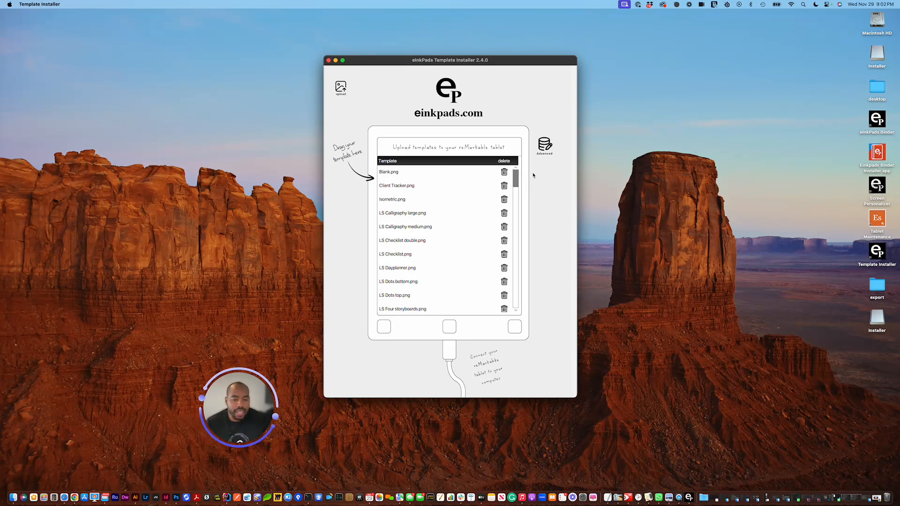
scroll("down", 3)
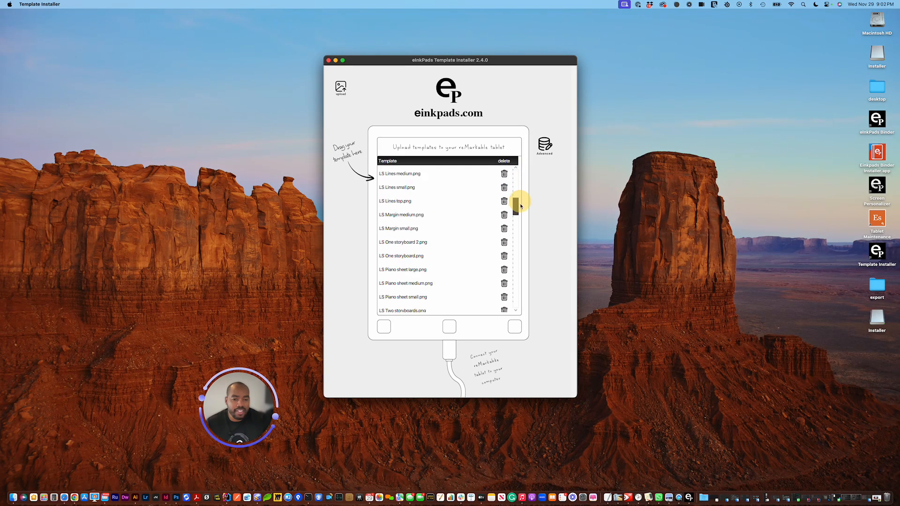
scroll("down", 3)
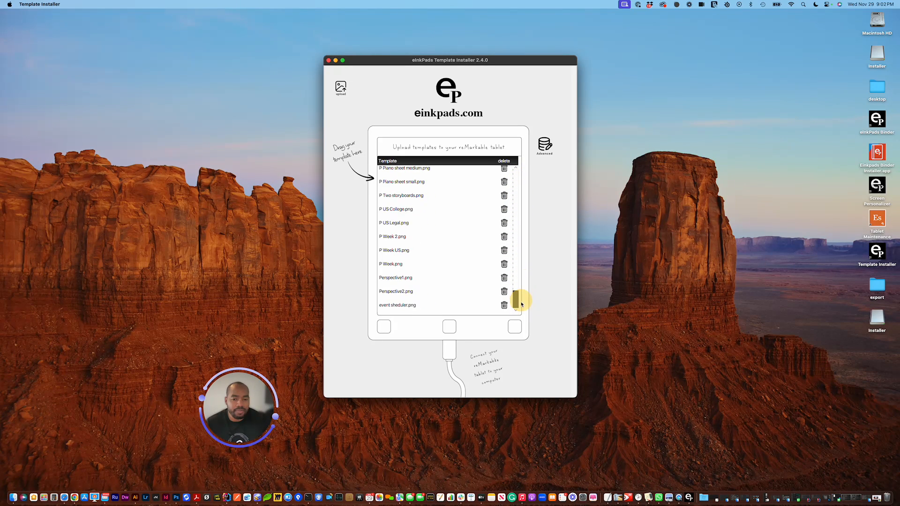
mouse_move(404, 324)
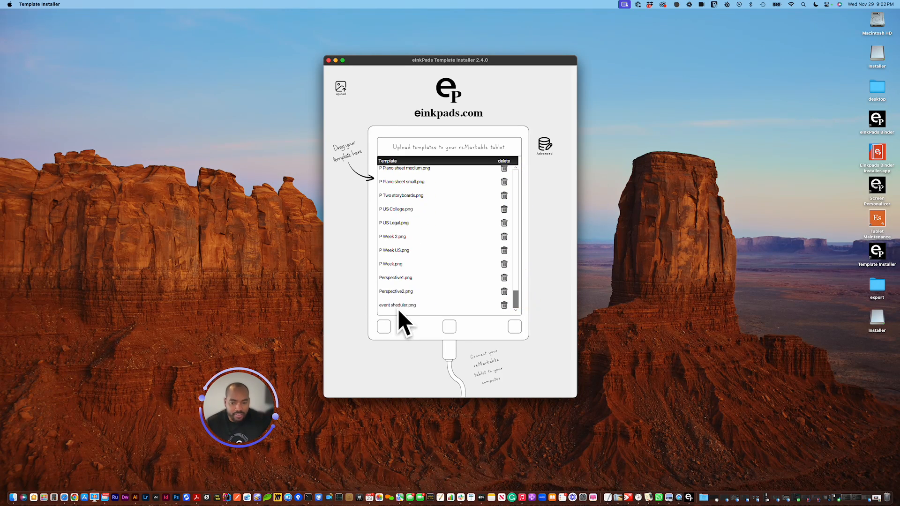
mouse_move(396, 307)
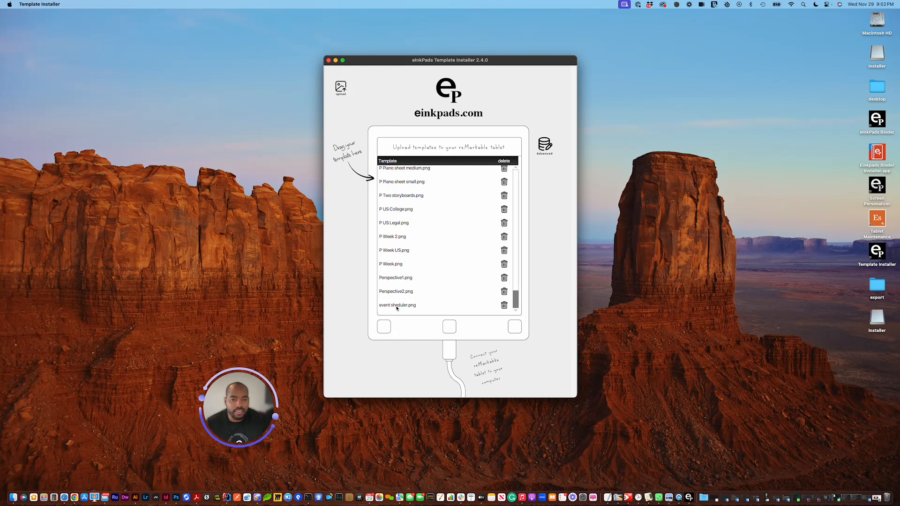
left_click(396, 305)
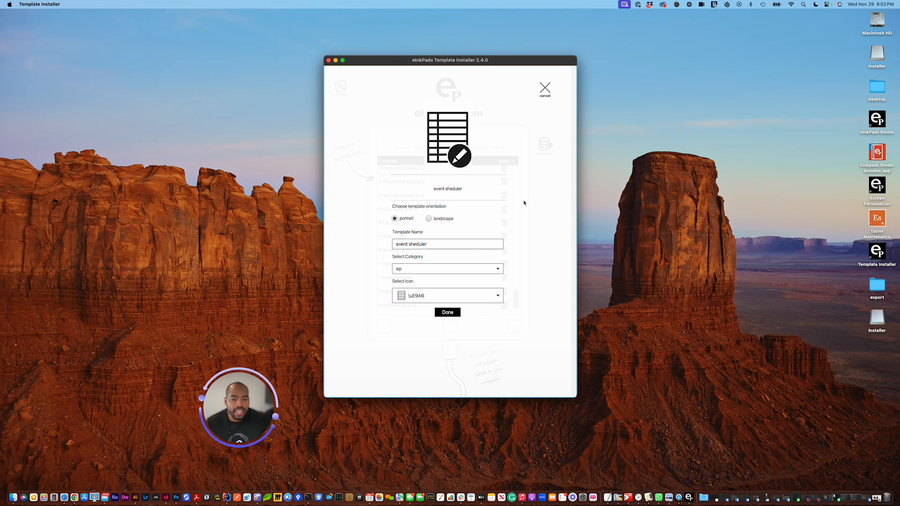
mouse_move(509, 262)
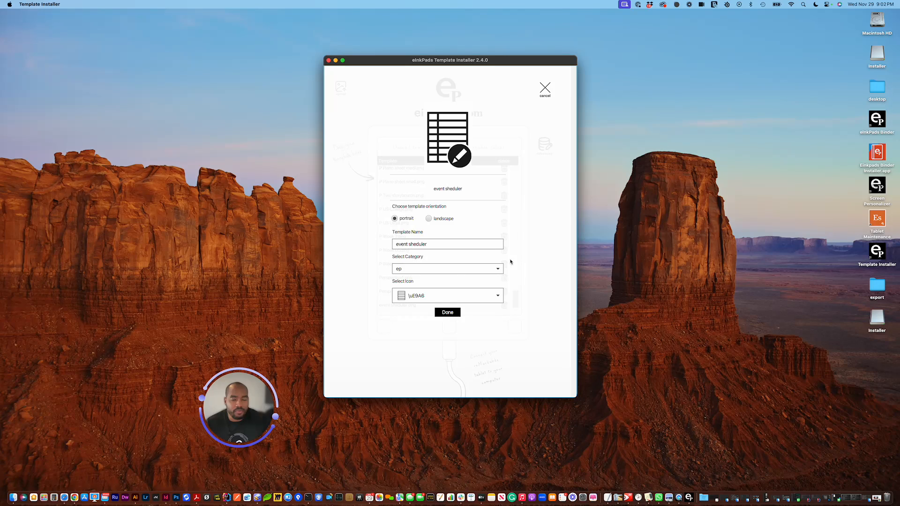
mouse_move(564, 98)
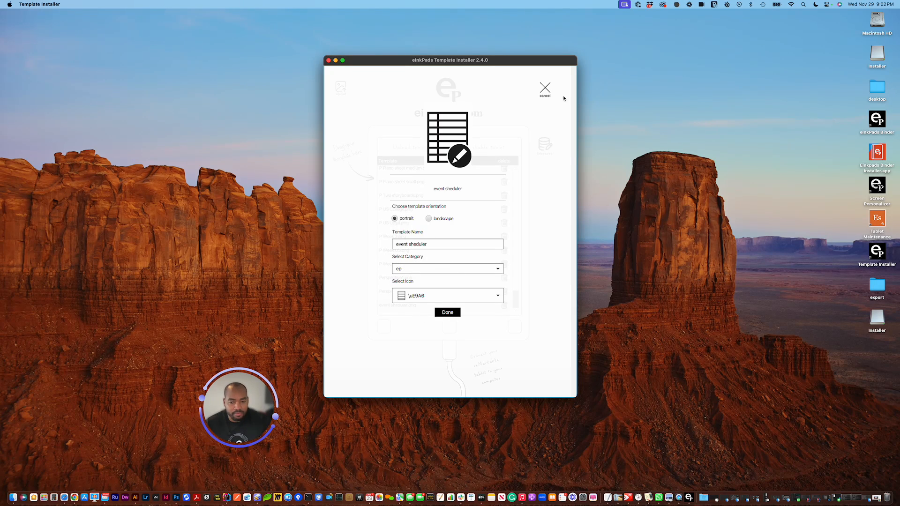
mouse_move(545, 90)
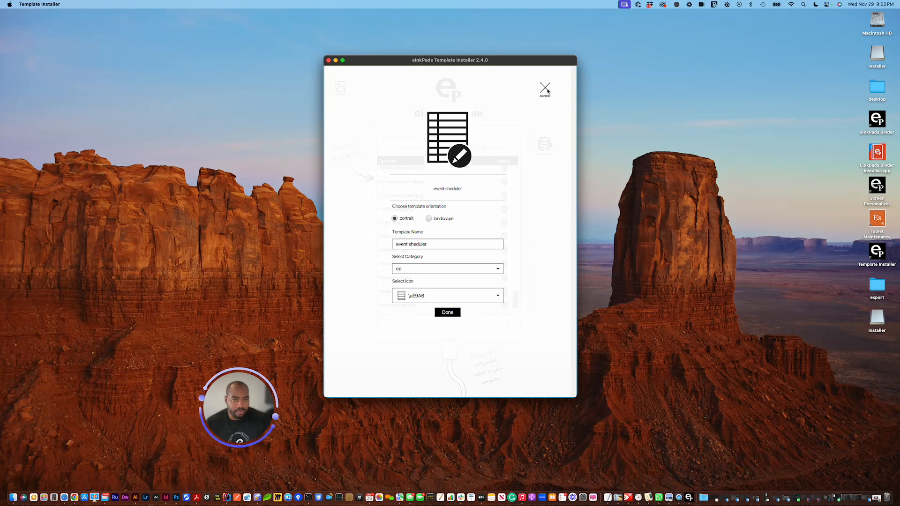
left_click(447, 312)
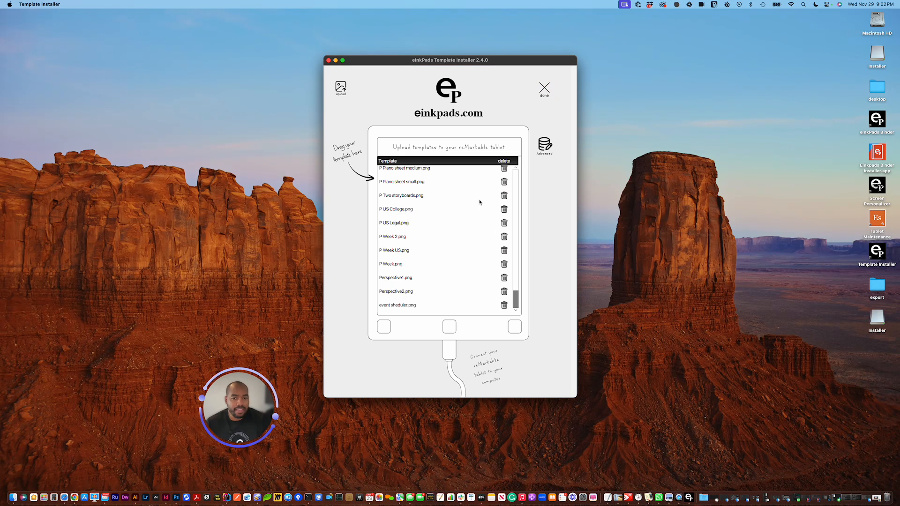
mouse_move(446, 237)
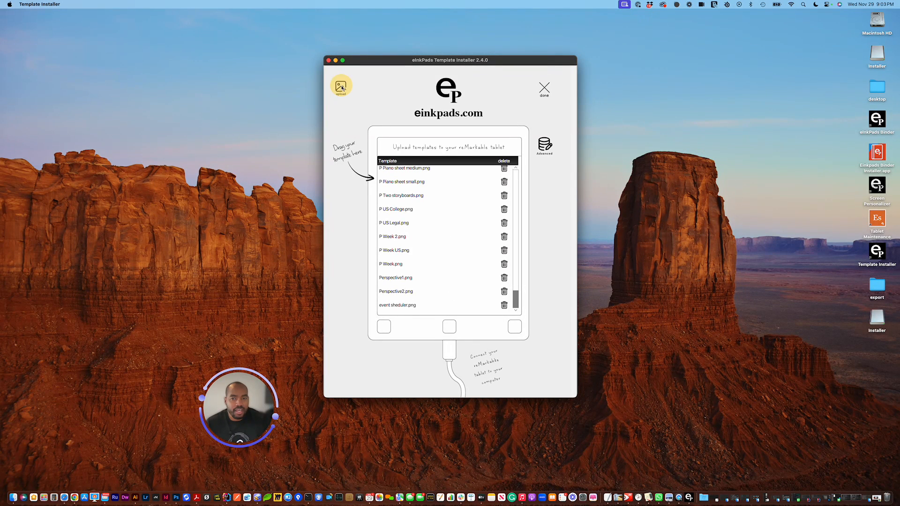
- Upload EP Journal Log.png from Documents > my templates > all templates
left_click(340, 87)
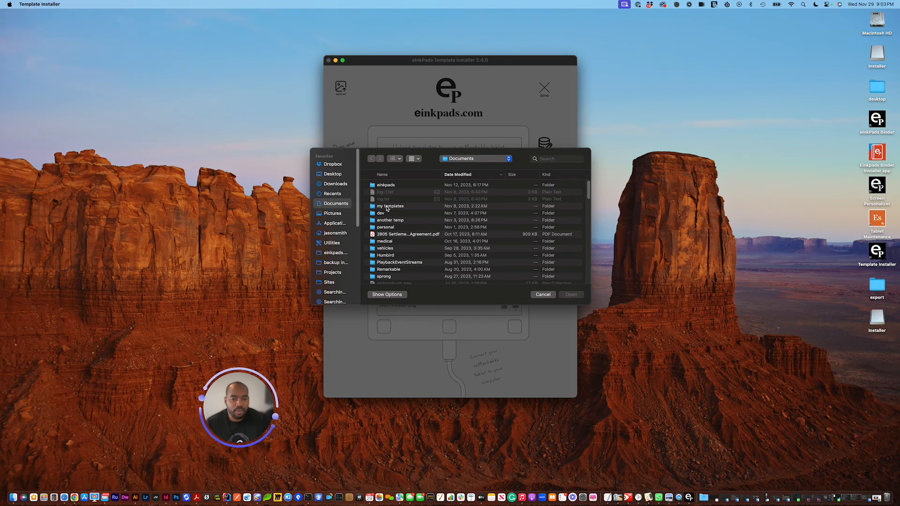
left_click(391, 206)
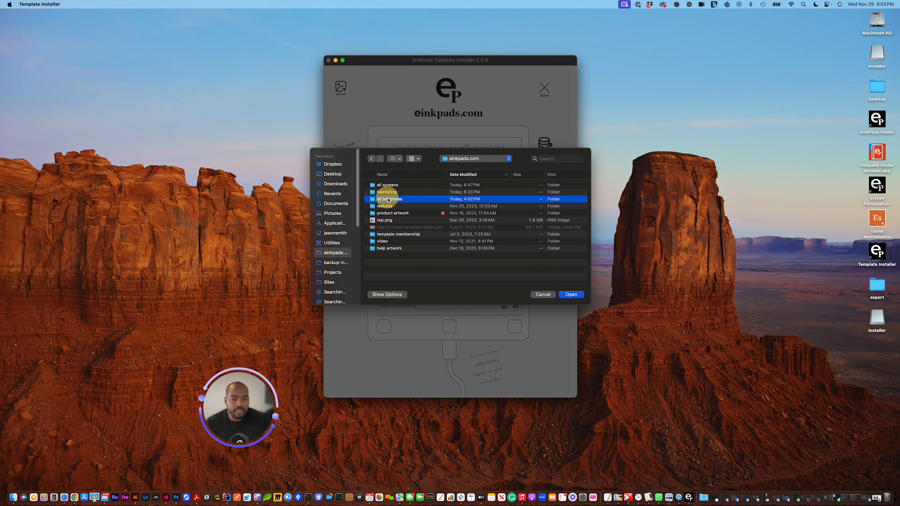
double_click(389, 199)
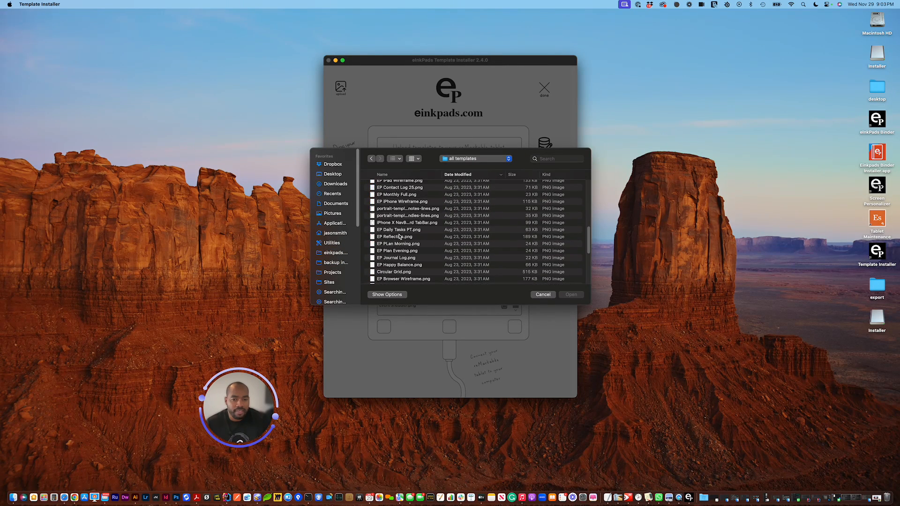
left_click(396, 258)
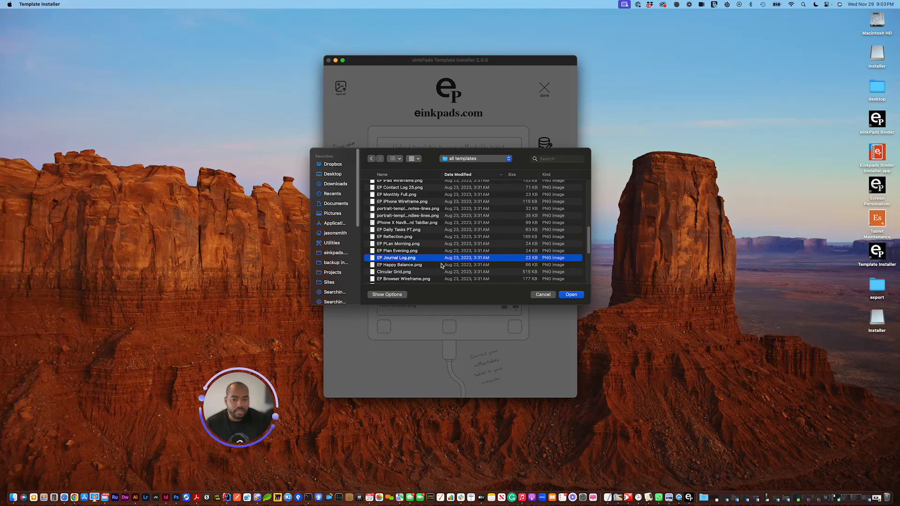
left_click(569, 294)
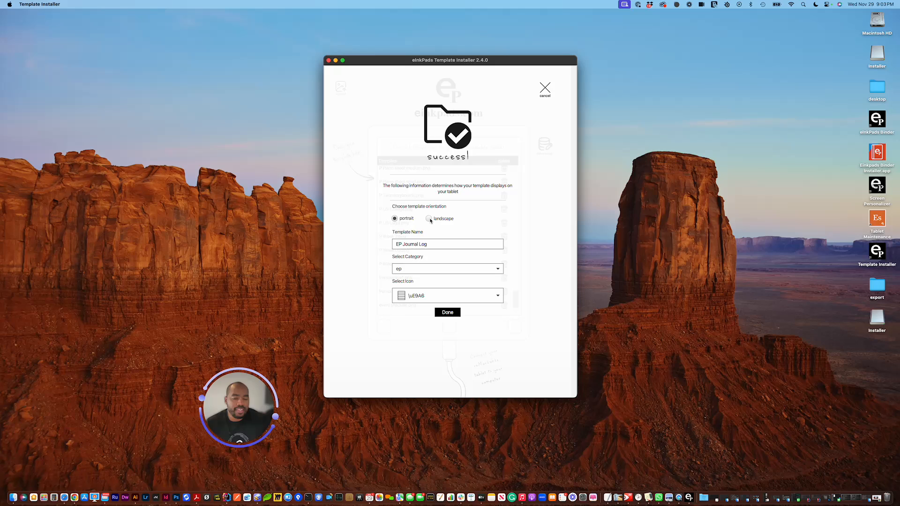
mouse_move(393, 280)
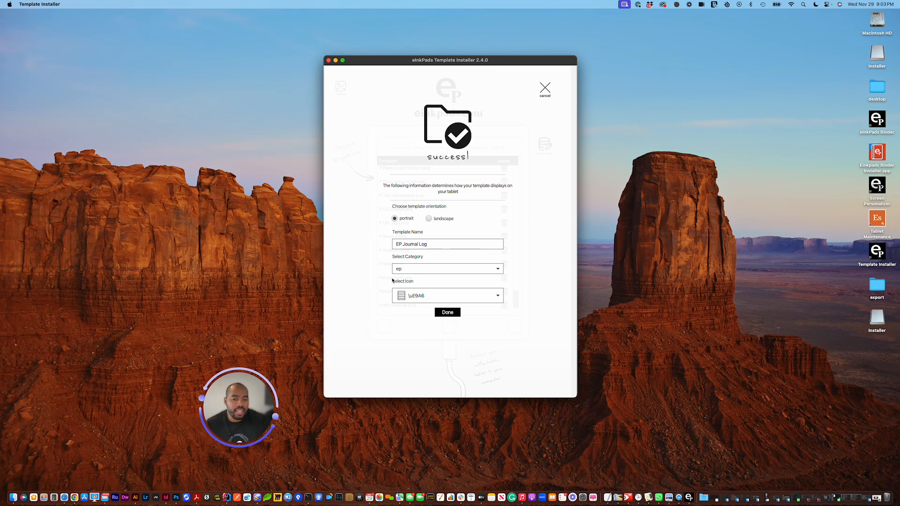
mouse_move(412, 269)
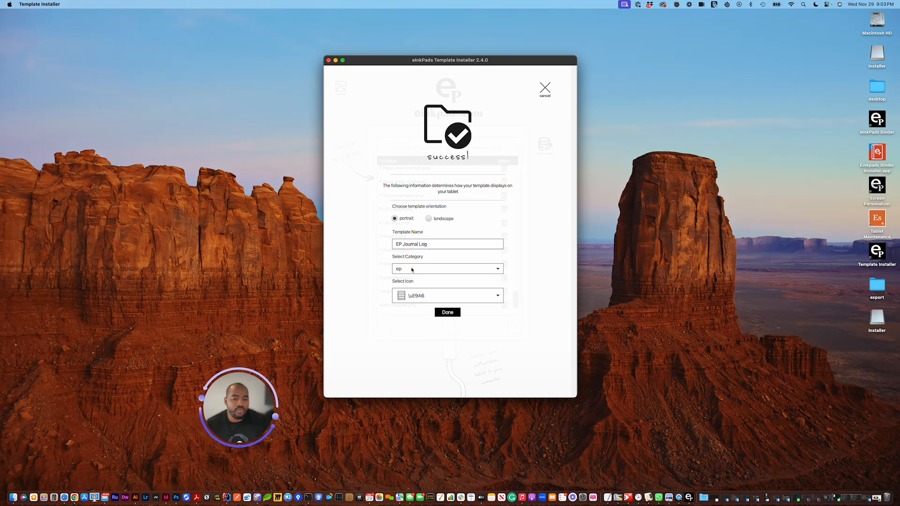
mouse_move(419, 271)
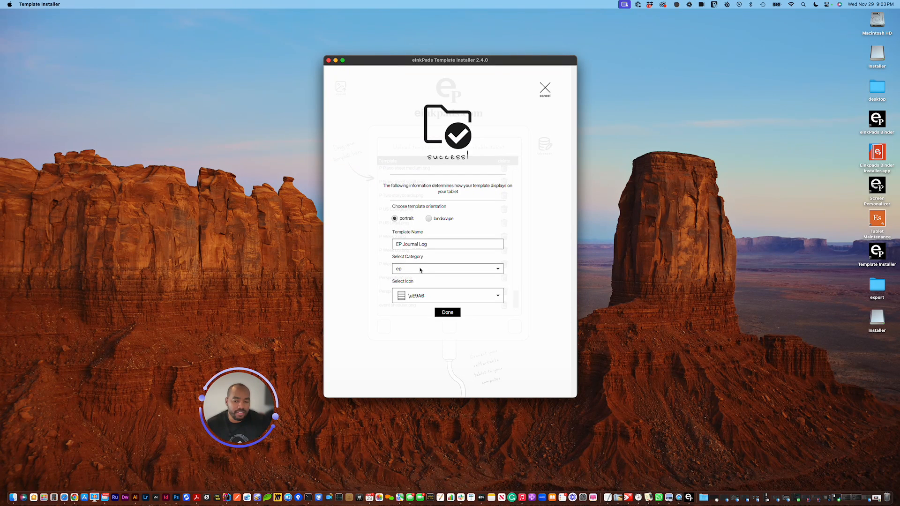
mouse_move(411, 299)
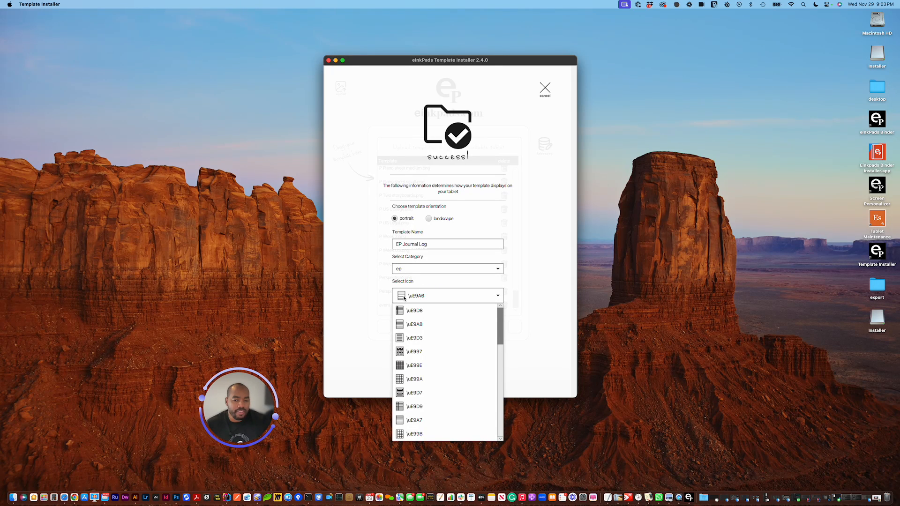
mouse_move(413, 255)
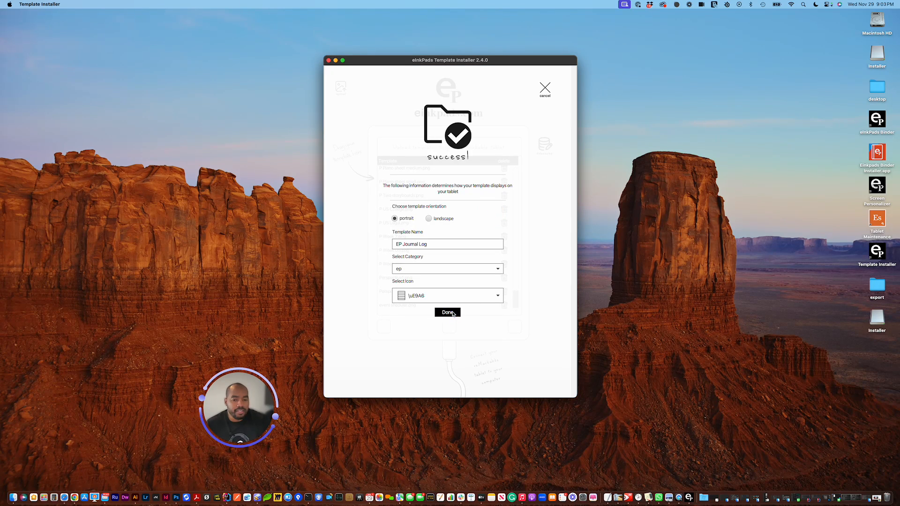
- Accept the EP Journal Log display settings and scroll the tablet's template list down to event sheduler.png
left_click(448, 312)
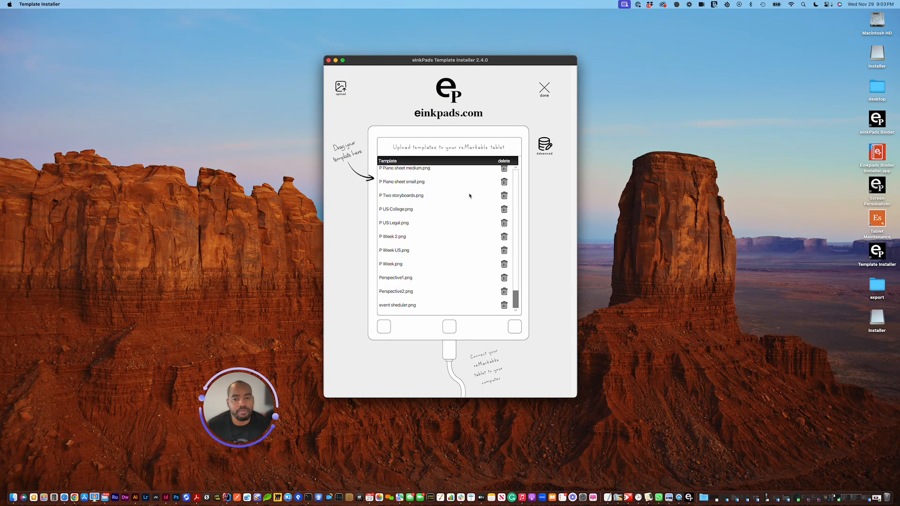
mouse_move(433, 219)
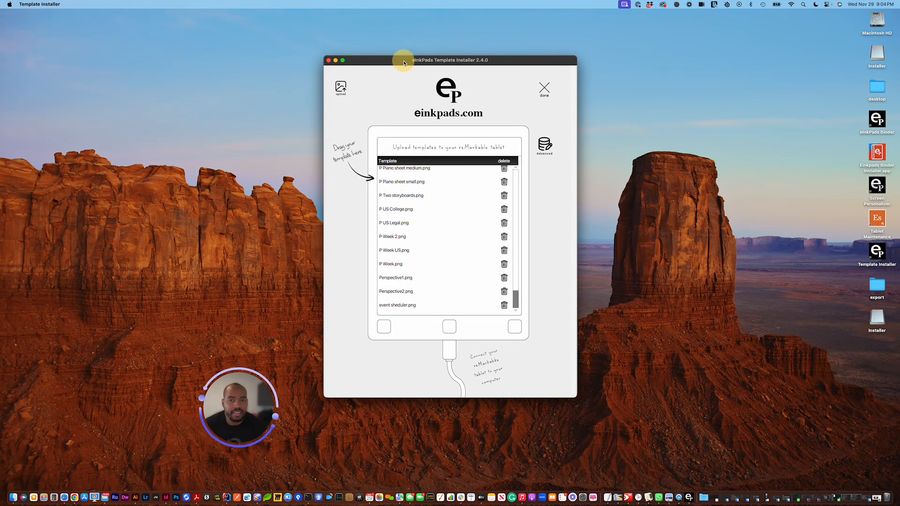
mouse_move(399, 198)
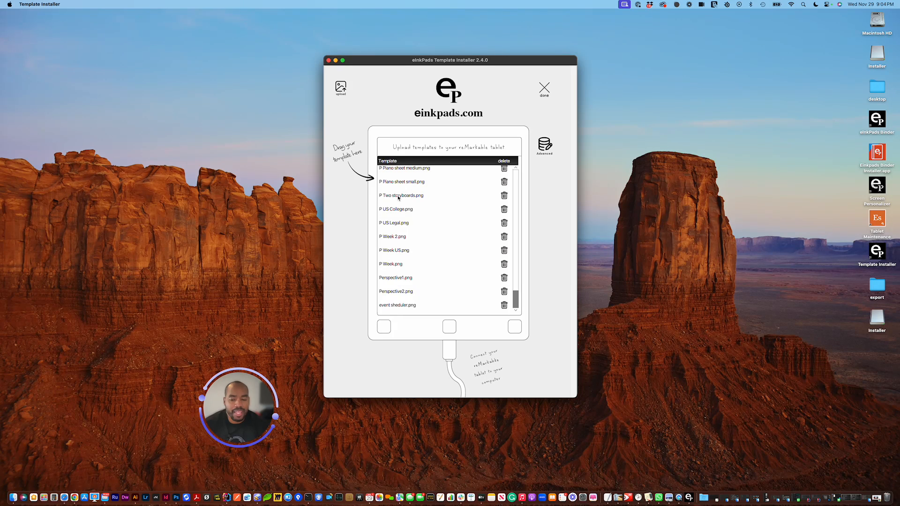
mouse_move(446, 260)
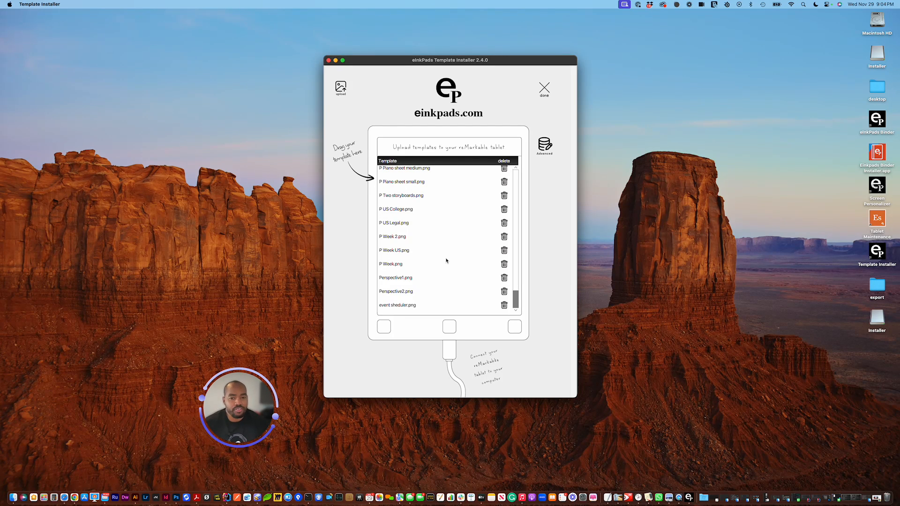
mouse_move(455, 230)
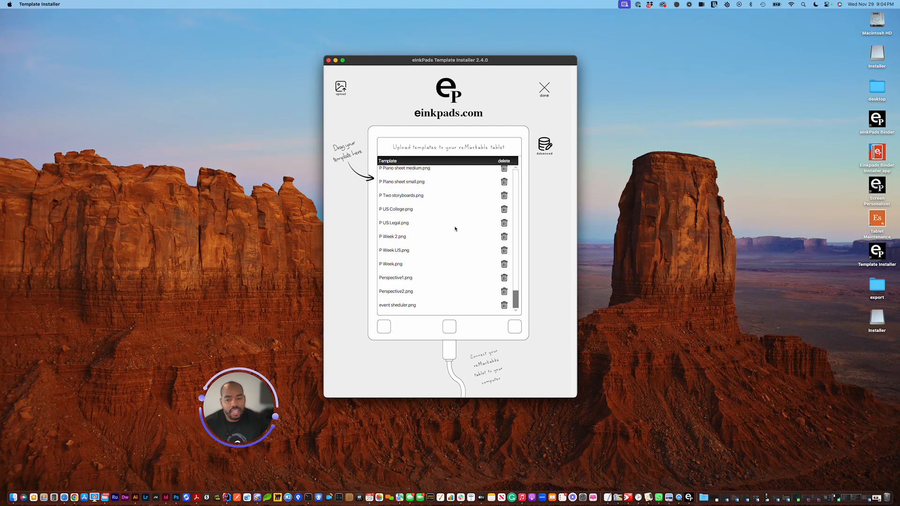
mouse_move(449, 235)
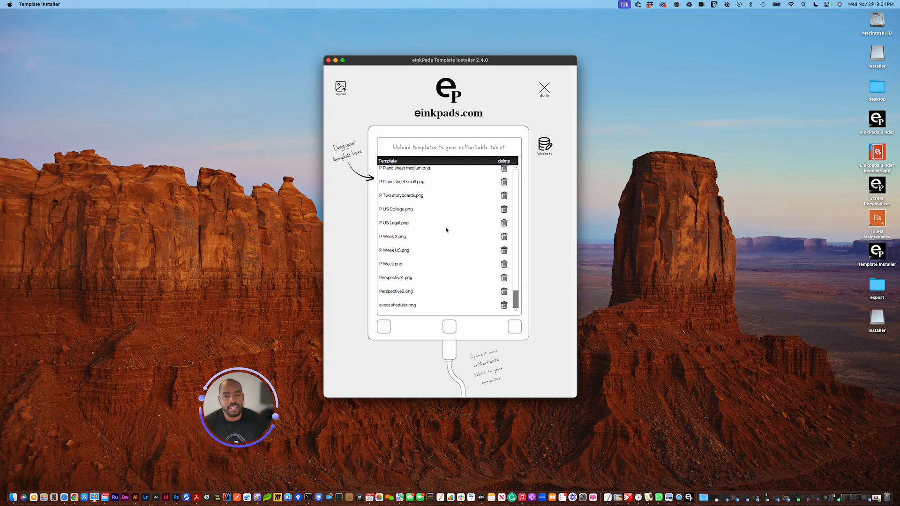
mouse_move(439, 242)
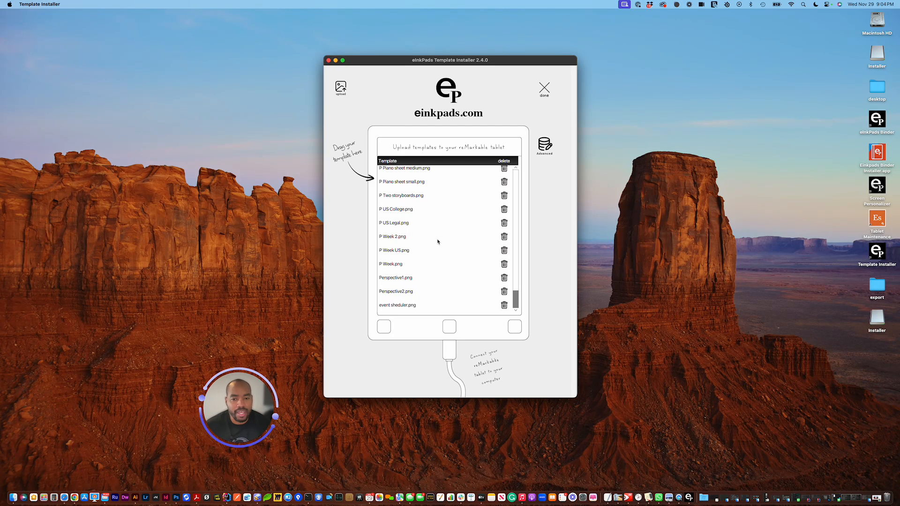
scroll("up", 3)
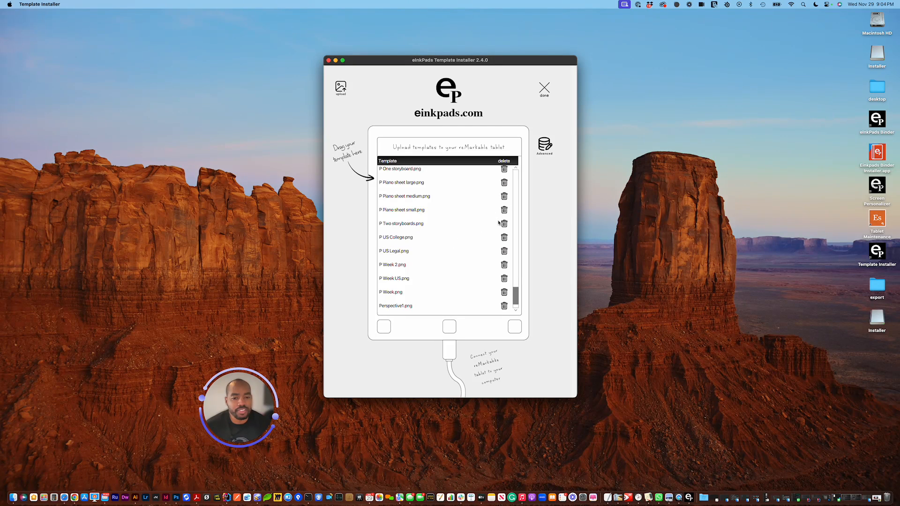
scroll("down", 3)
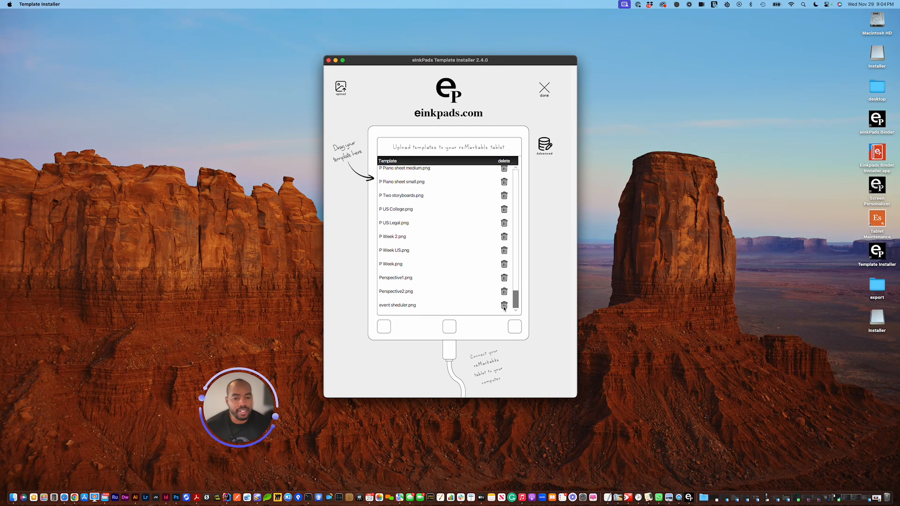
mouse_move(396, 173)
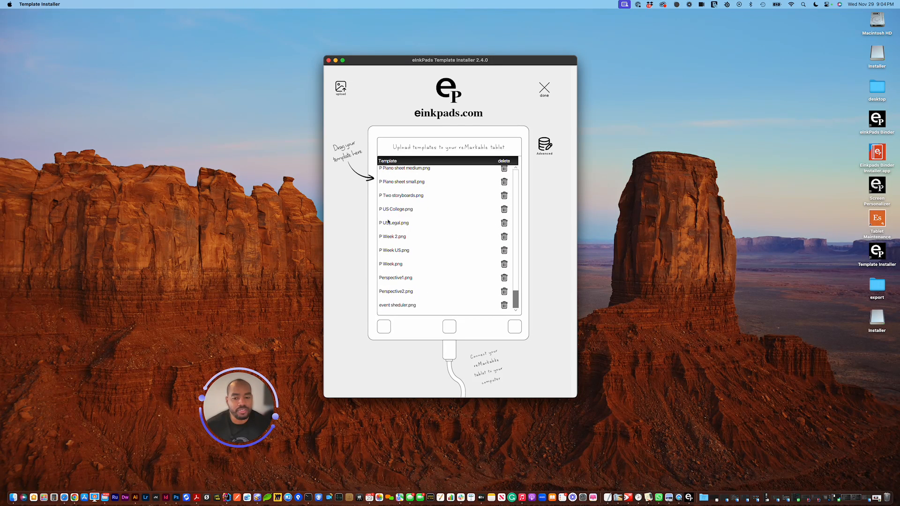
mouse_move(394, 289)
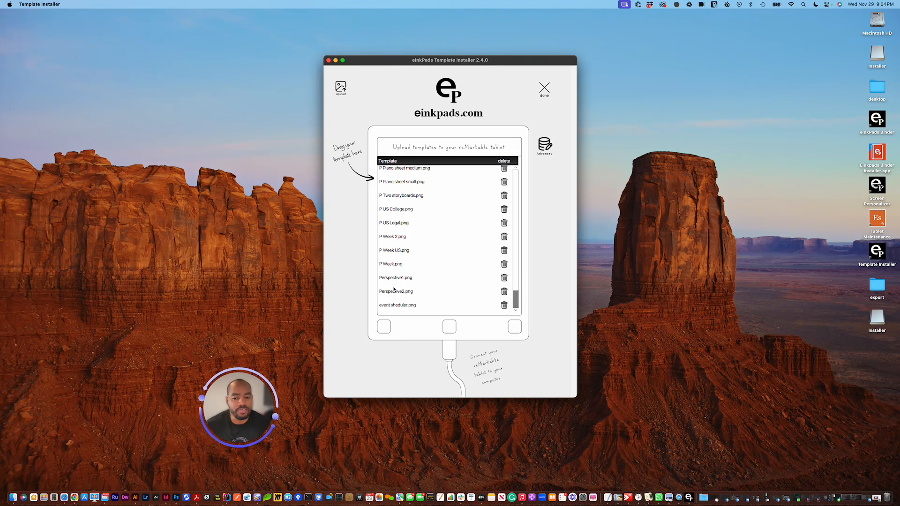
mouse_move(440, 289)
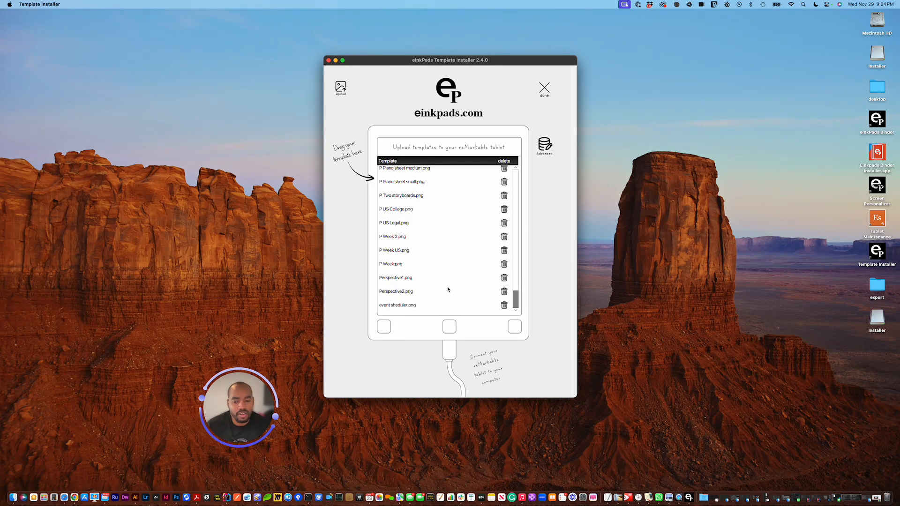
mouse_move(492, 279)
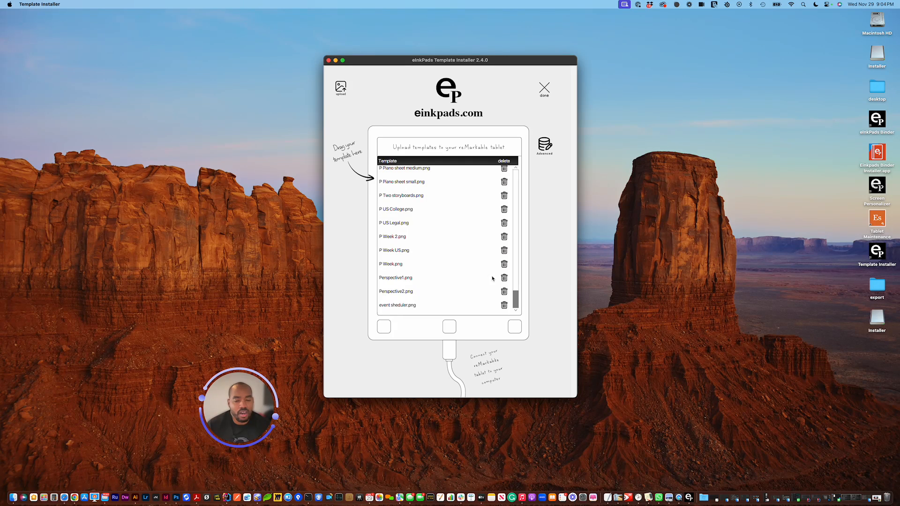
mouse_move(465, 297)
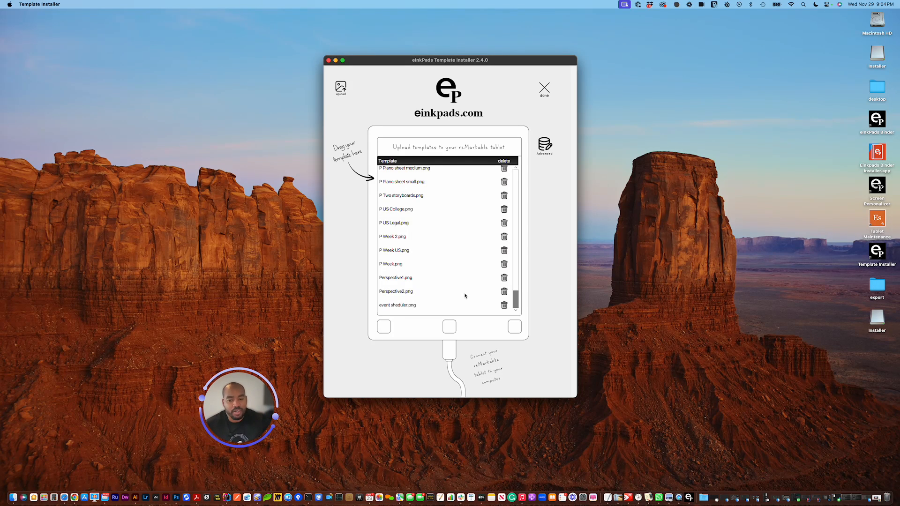
mouse_move(497, 294)
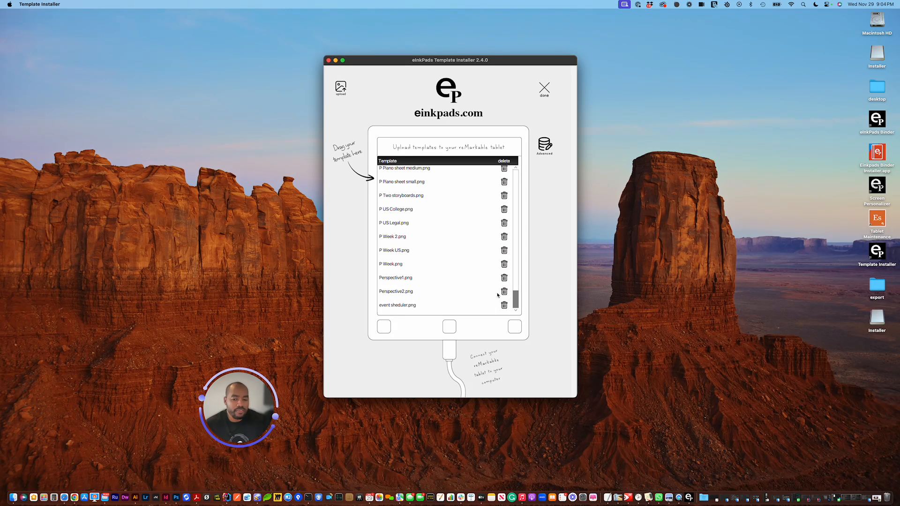
mouse_move(506, 312)
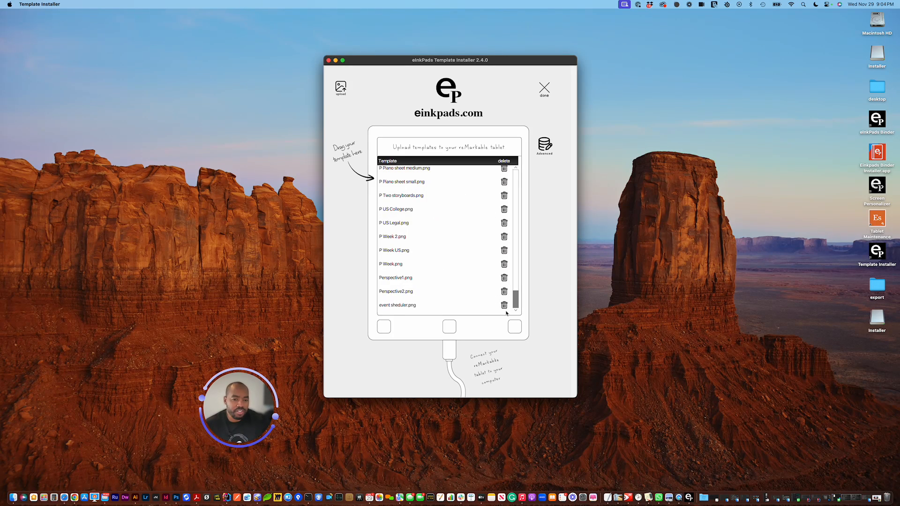
mouse_move(402, 306)
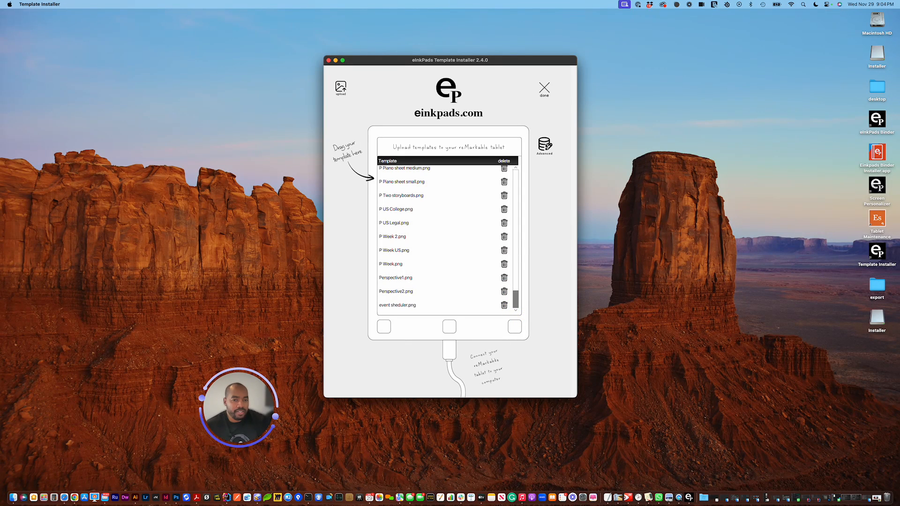
left_click(544, 145)
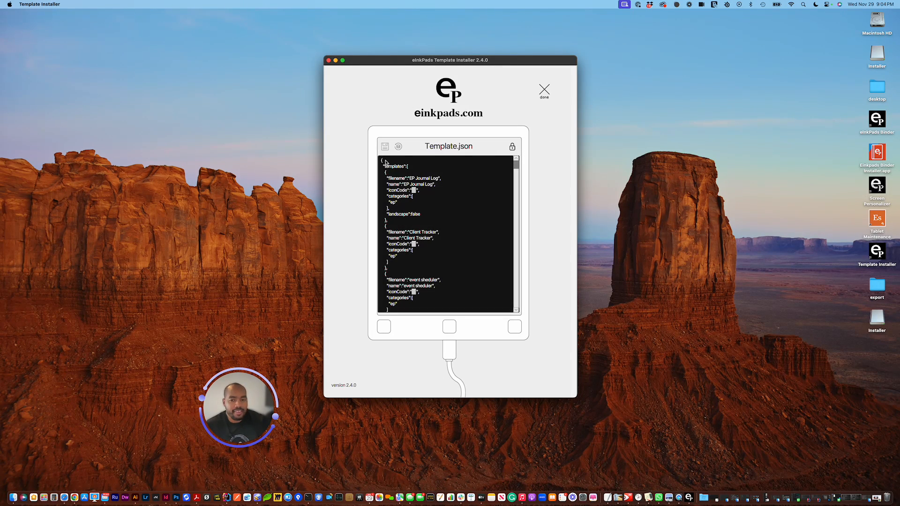
mouse_move(413, 223)
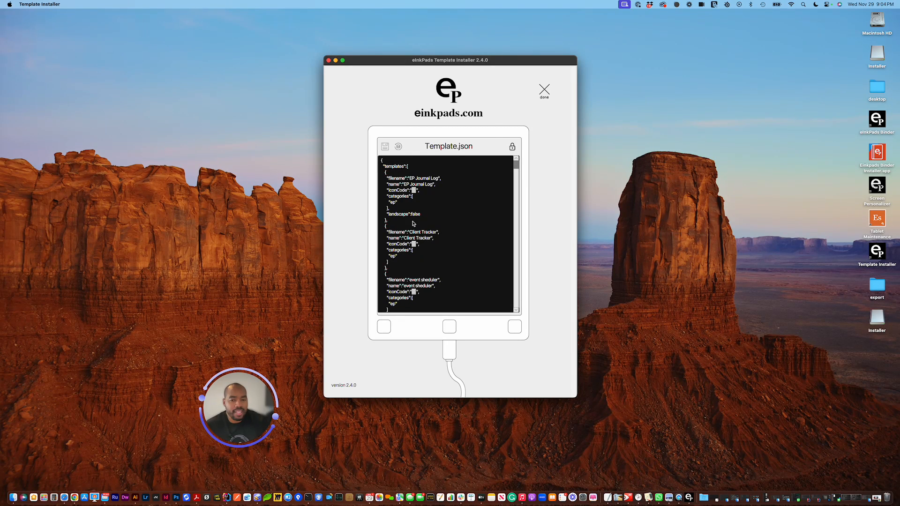
mouse_move(394, 171)
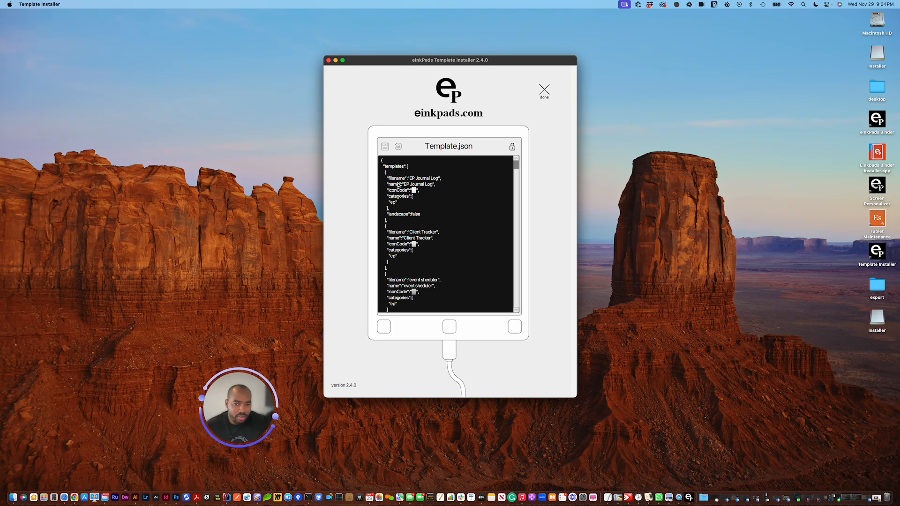
mouse_move(455, 185)
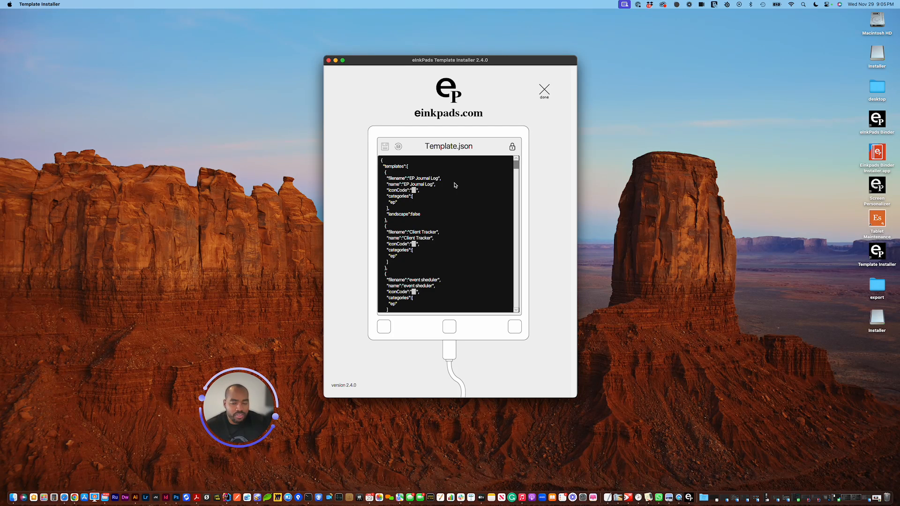
mouse_move(403, 199)
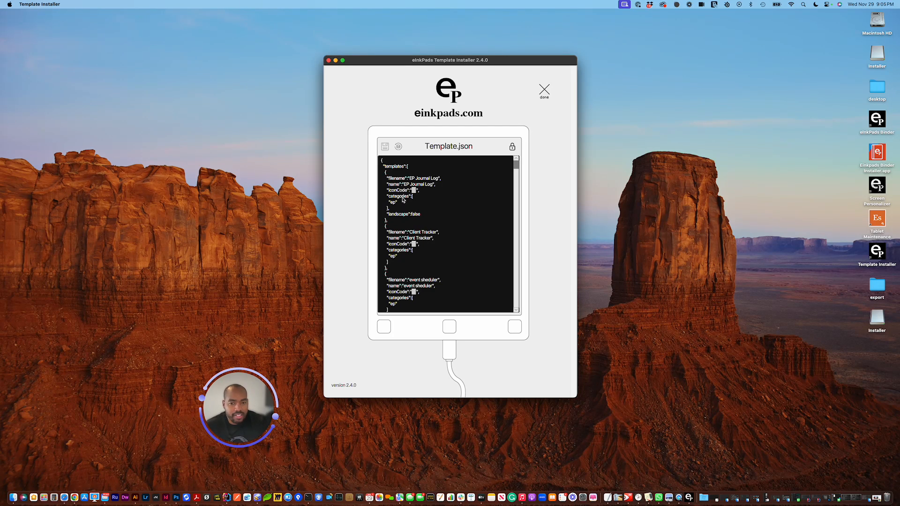
mouse_move(510, 161)
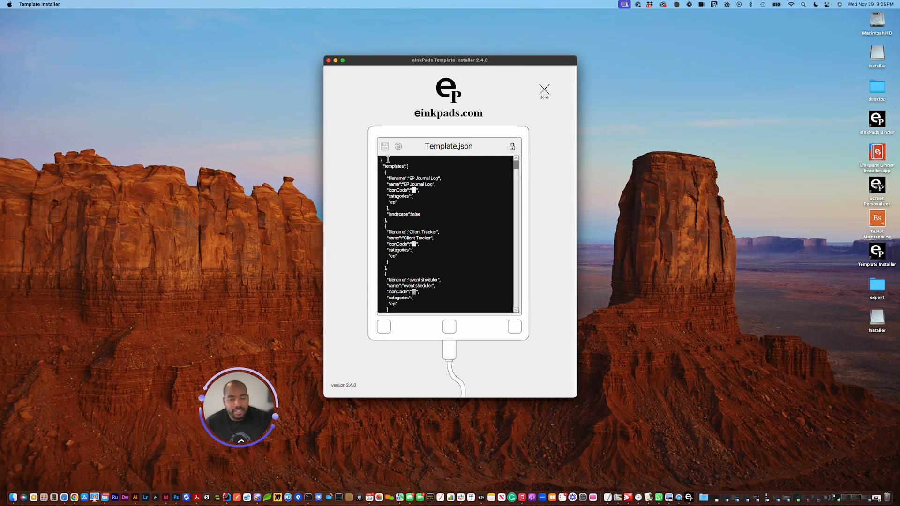
mouse_move(400, 276)
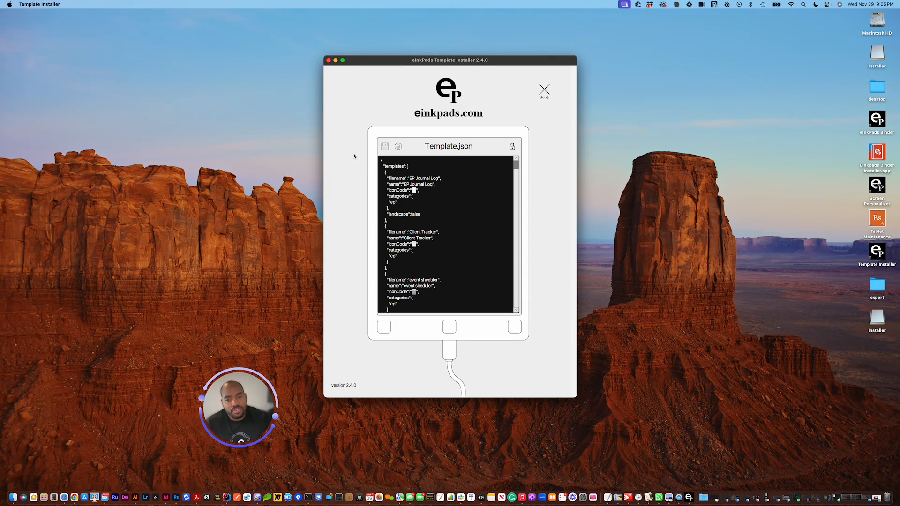
mouse_move(338, 383)
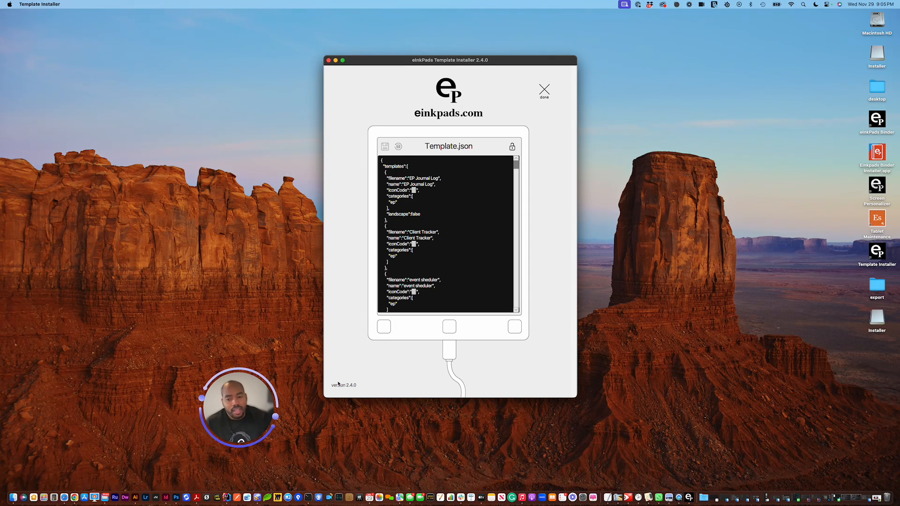
mouse_move(351, 391)
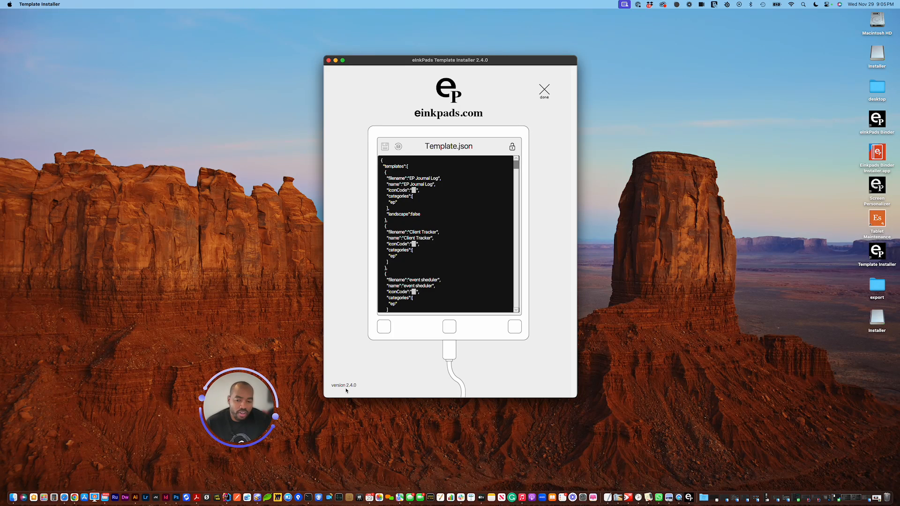
mouse_move(346, 386)
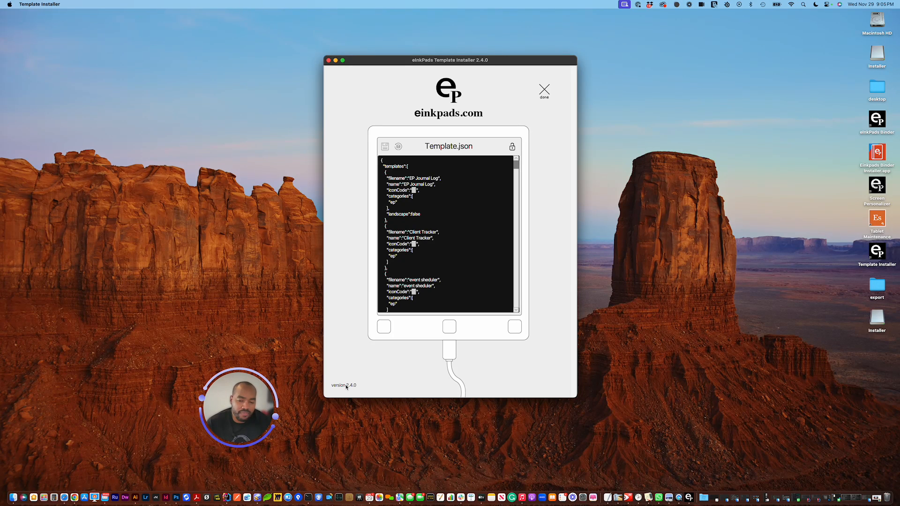
mouse_move(338, 391)
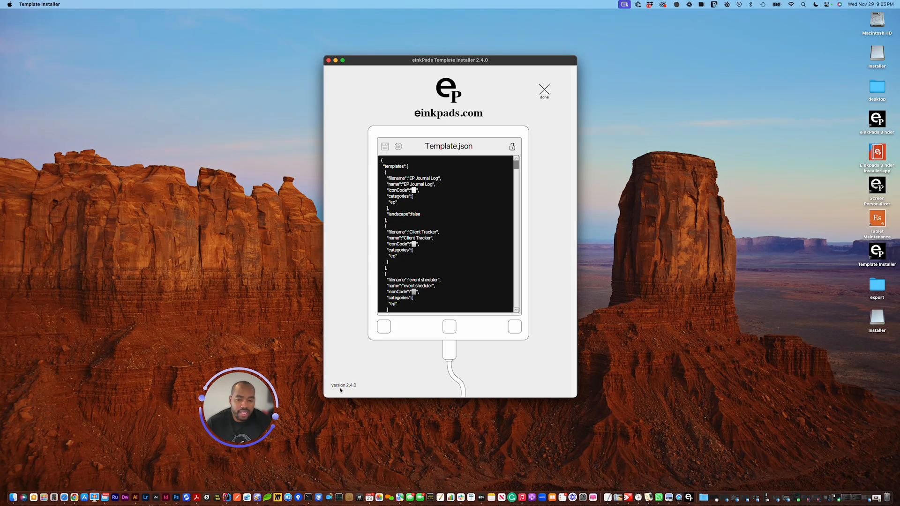
mouse_move(363, 386)
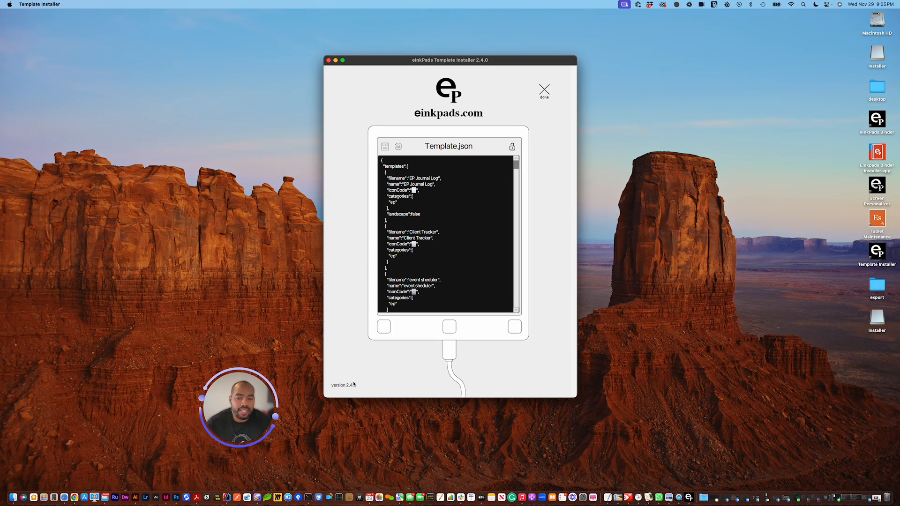
mouse_move(370, 373)
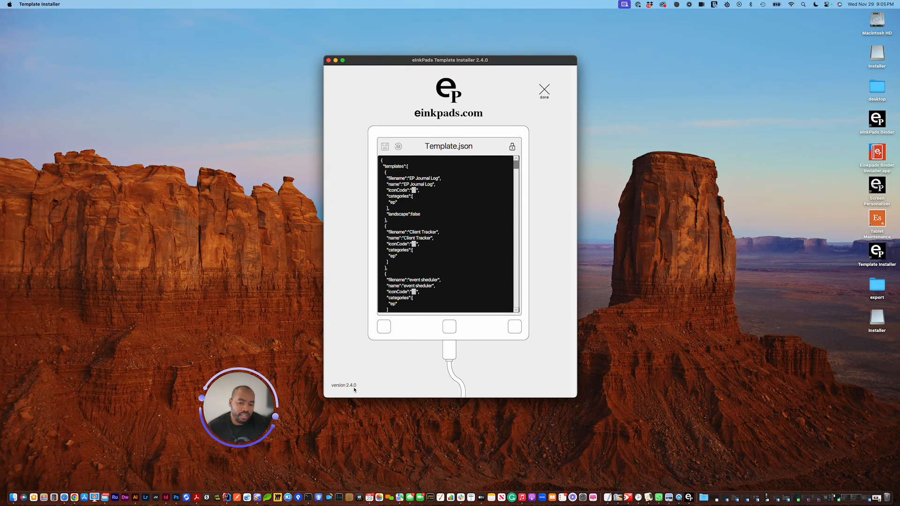
mouse_move(350, 390)
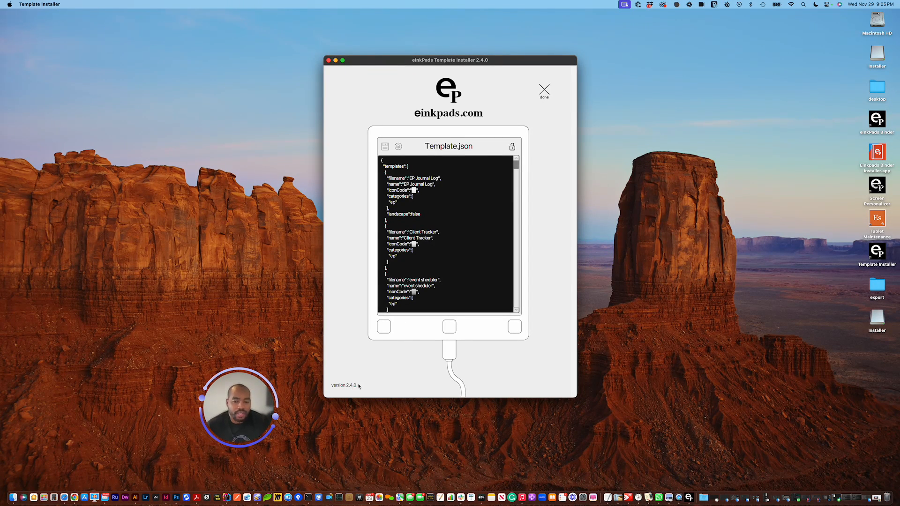
mouse_move(419, 299)
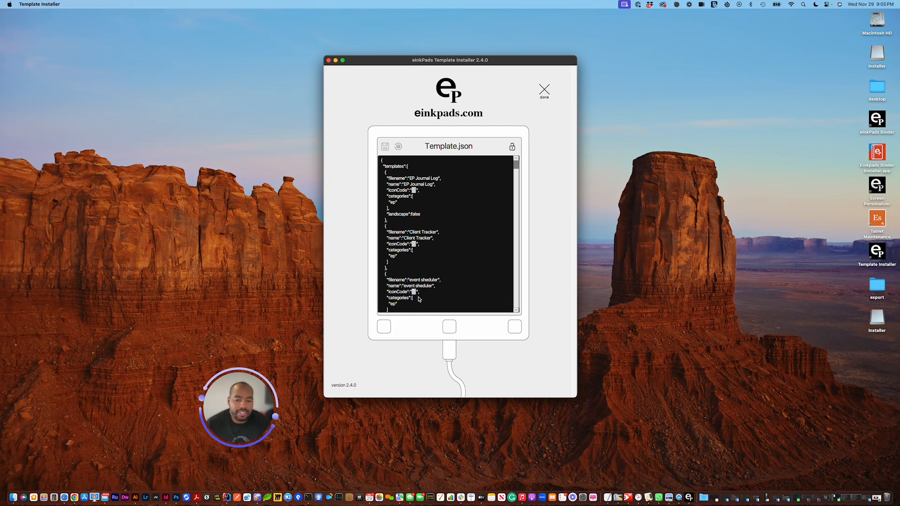
mouse_move(371, 370)
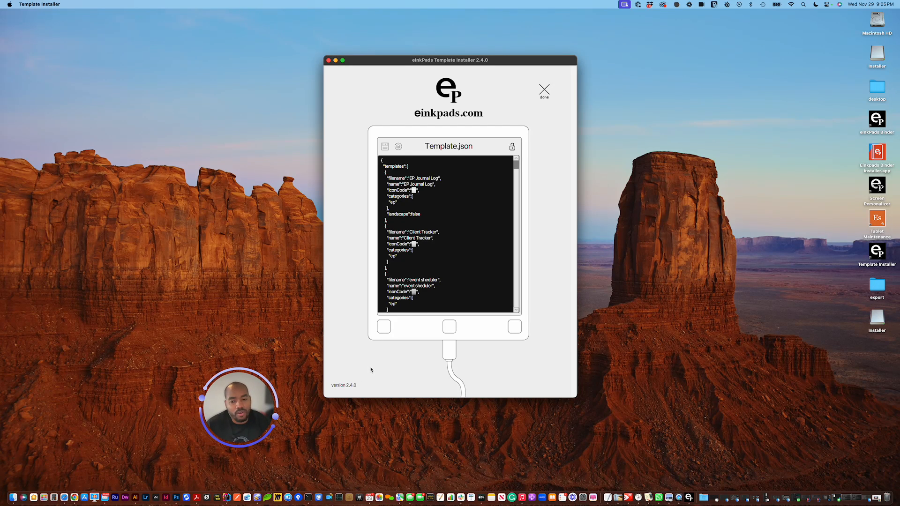
mouse_move(379, 372)
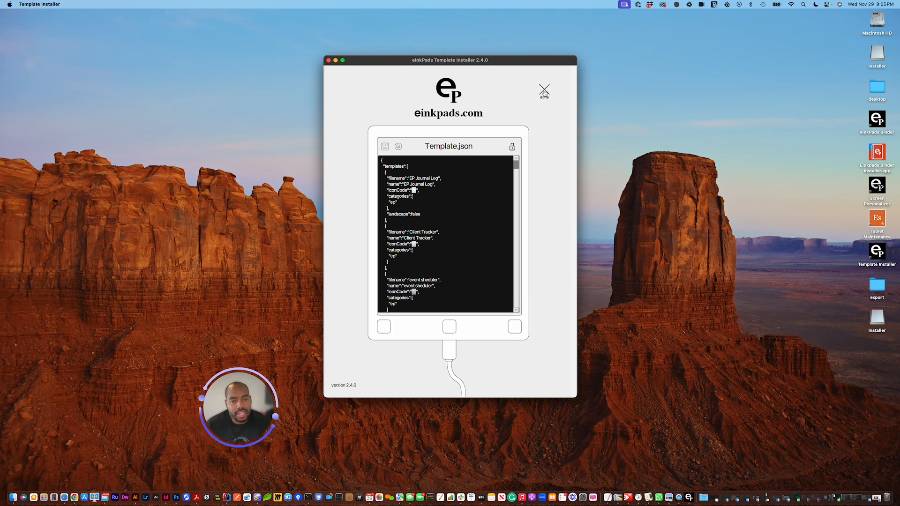
left_click(543, 90)
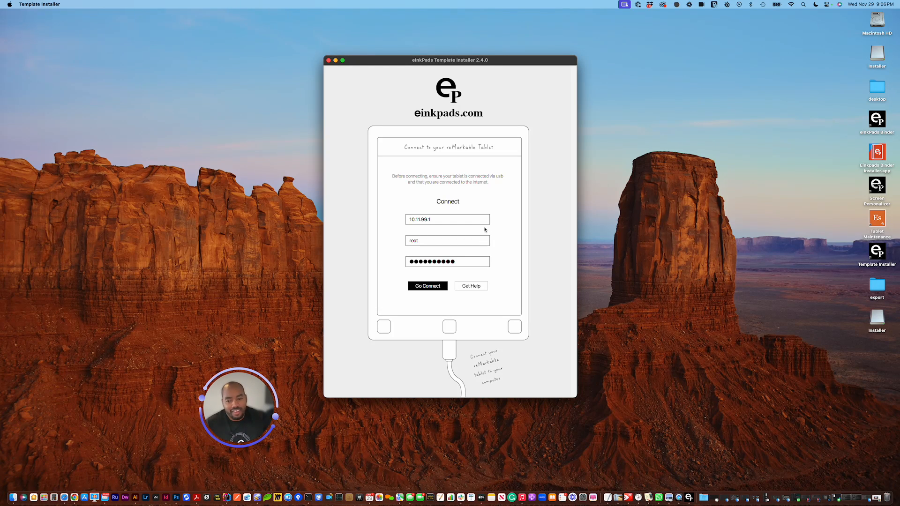
mouse_move(499, 204)
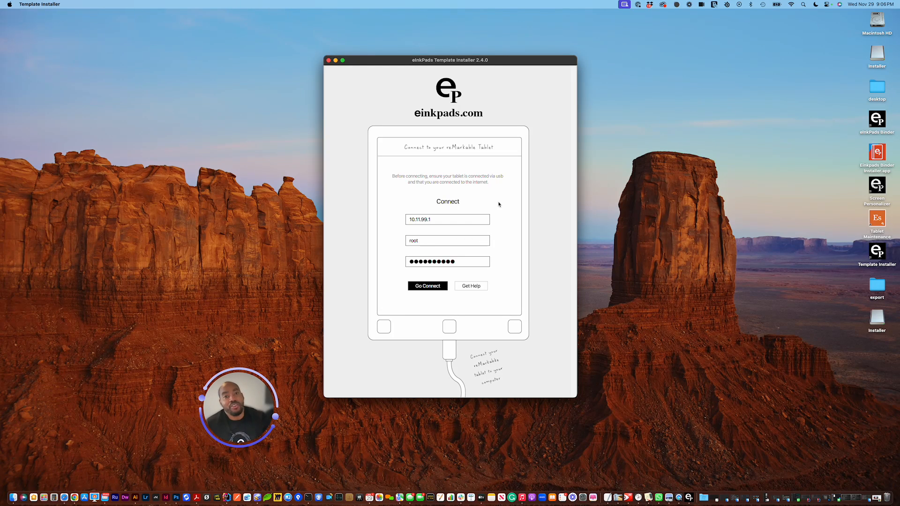
mouse_move(503, 112)
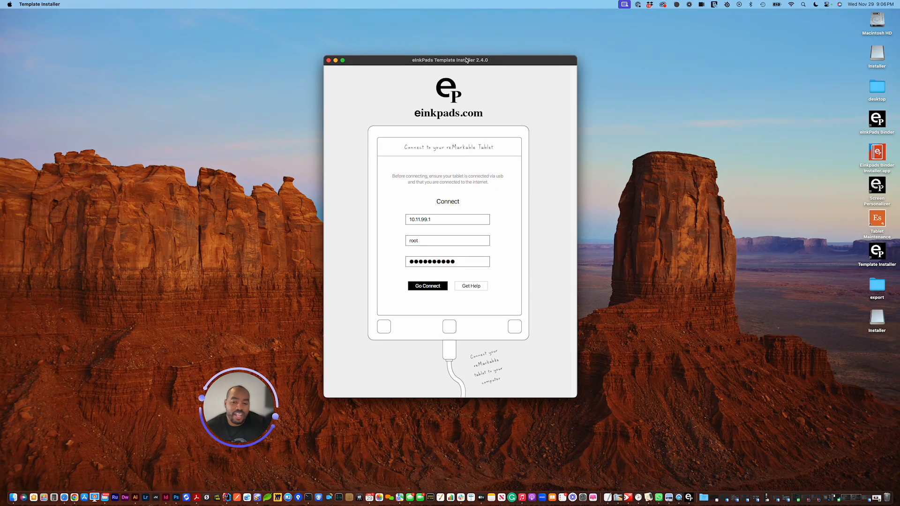
mouse_move(473, 54)
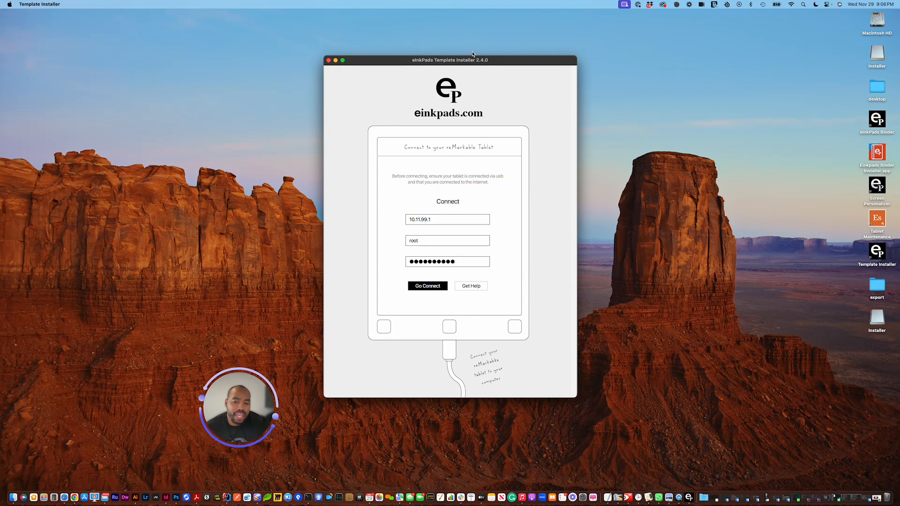
mouse_move(470, 145)
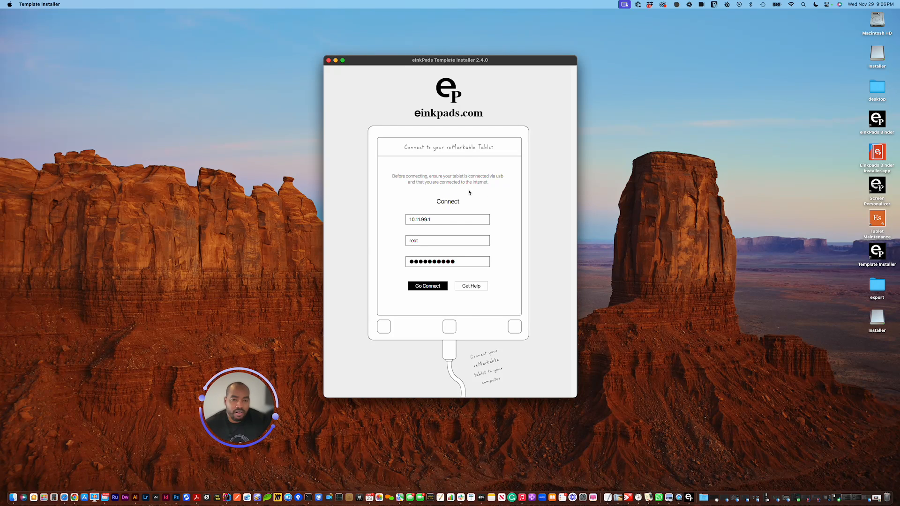
mouse_move(464, 166)
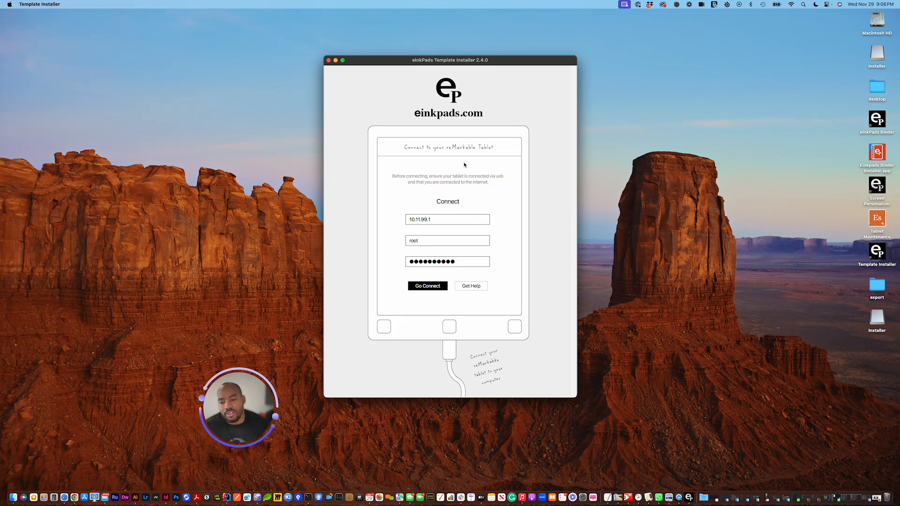
mouse_move(449, 56)
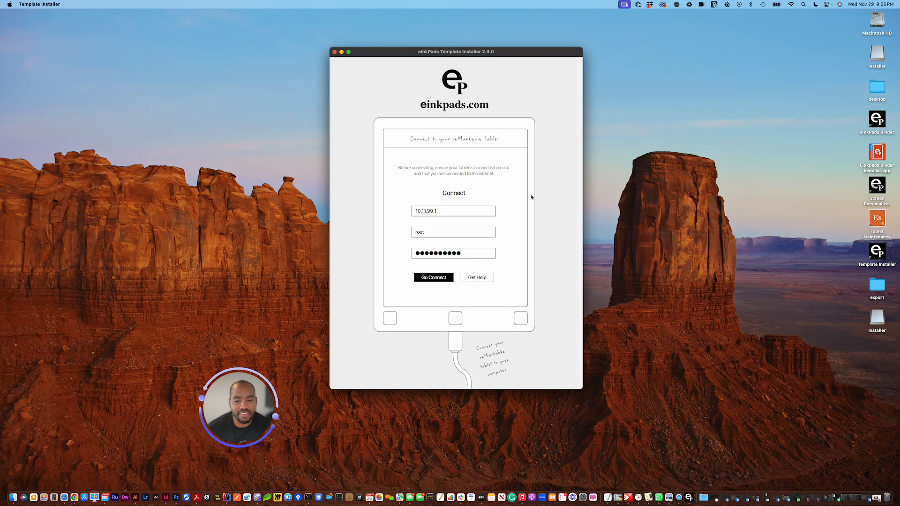
mouse_move(508, 219)
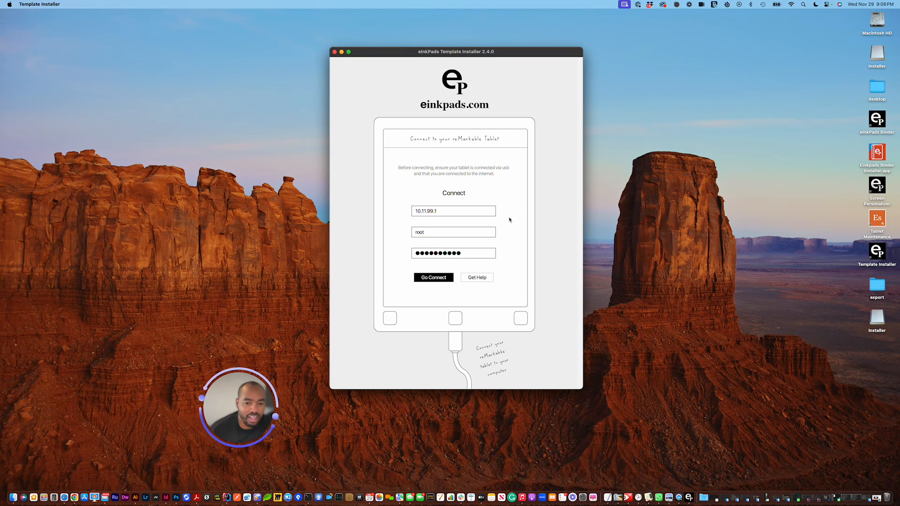
mouse_move(562, 204)
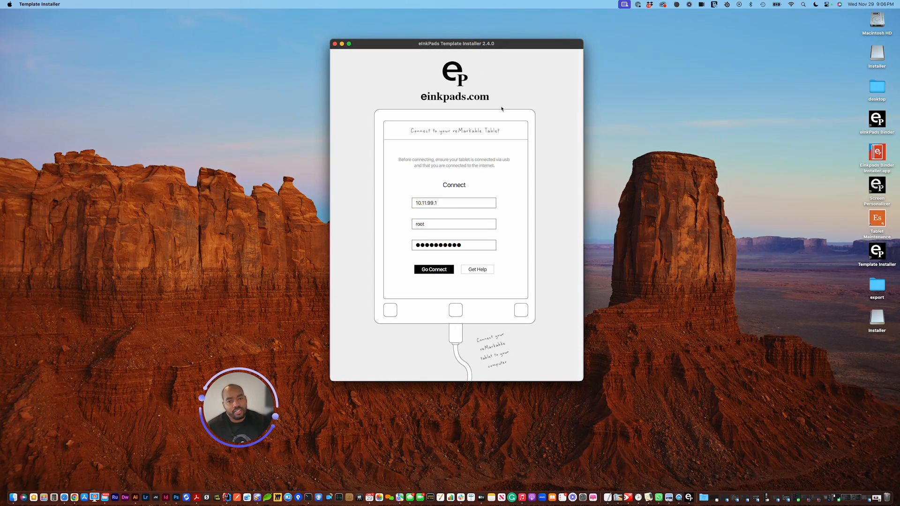
mouse_move(487, 276)
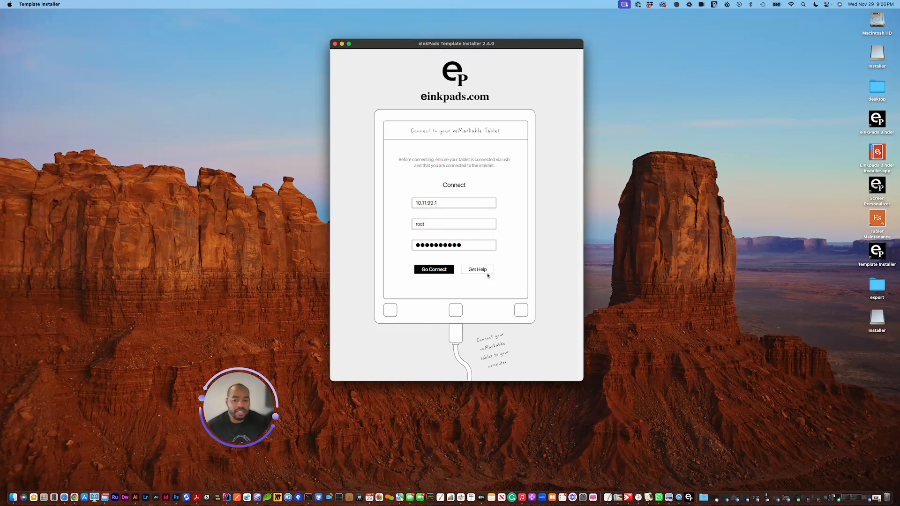
mouse_move(481, 279)
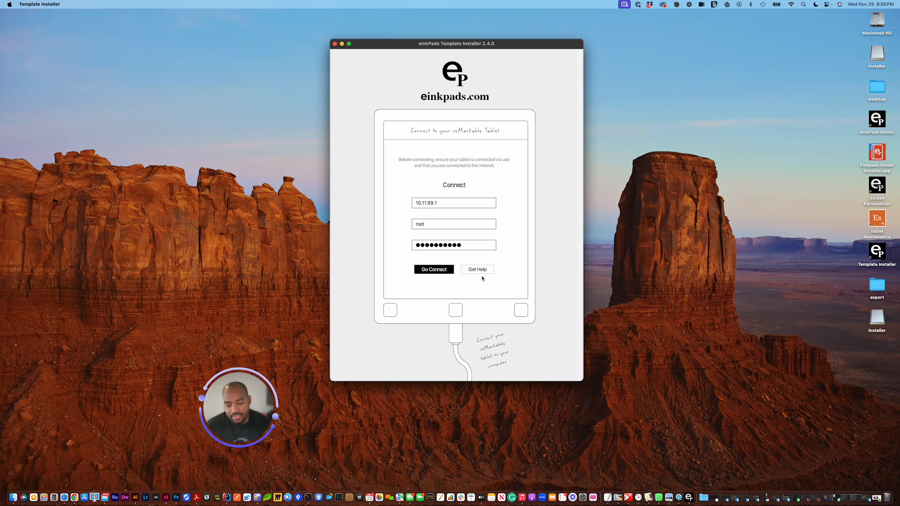
mouse_move(486, 265)
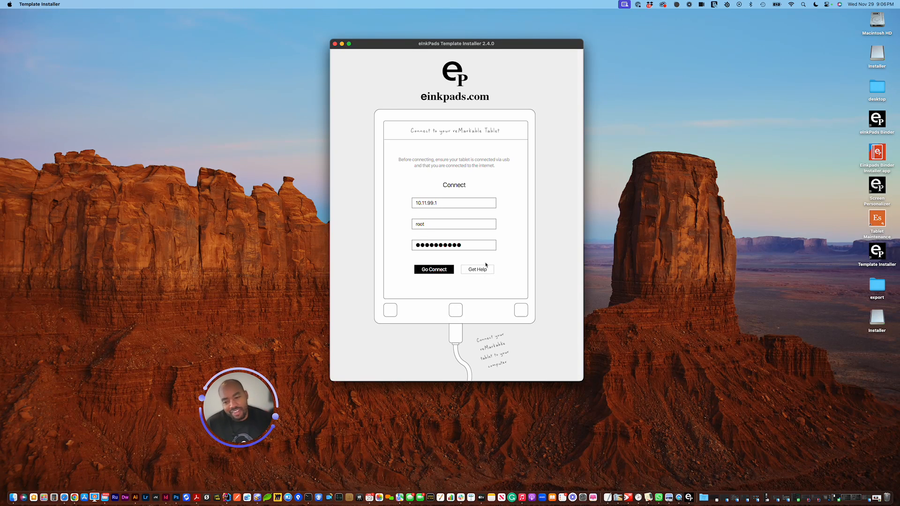
mouse_move(491, 265)
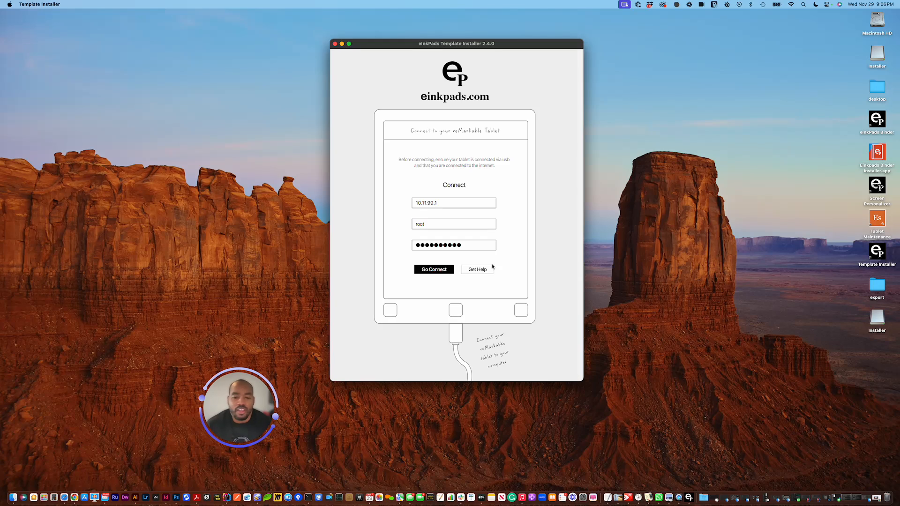
mouse_move(447, 314)
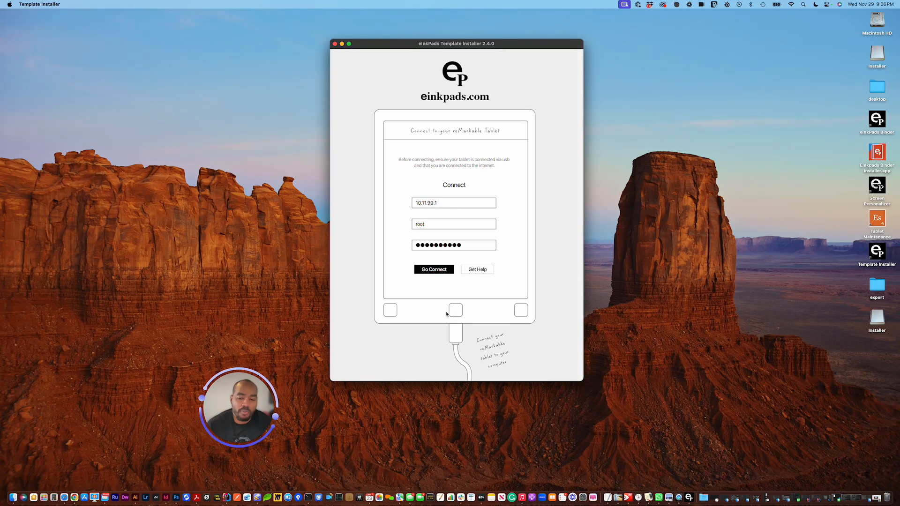
mouse_move(441, 323)
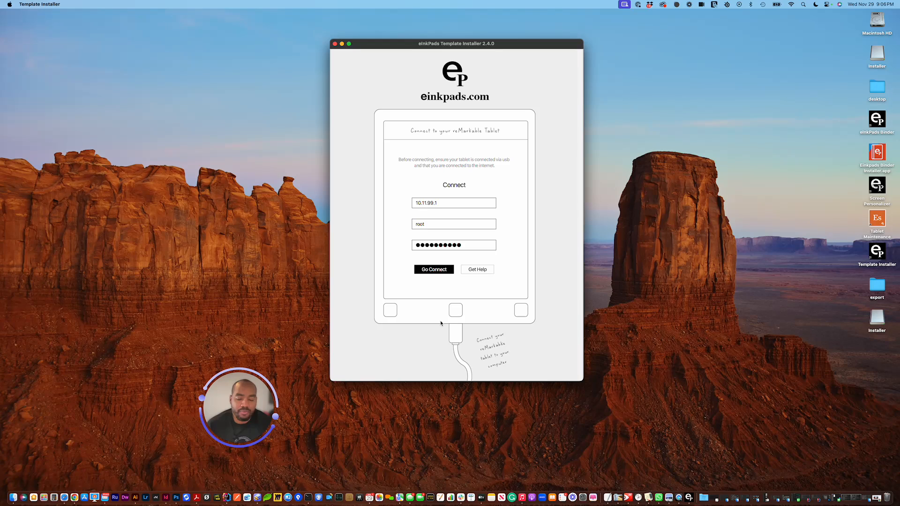
mouse_move(462, 331)
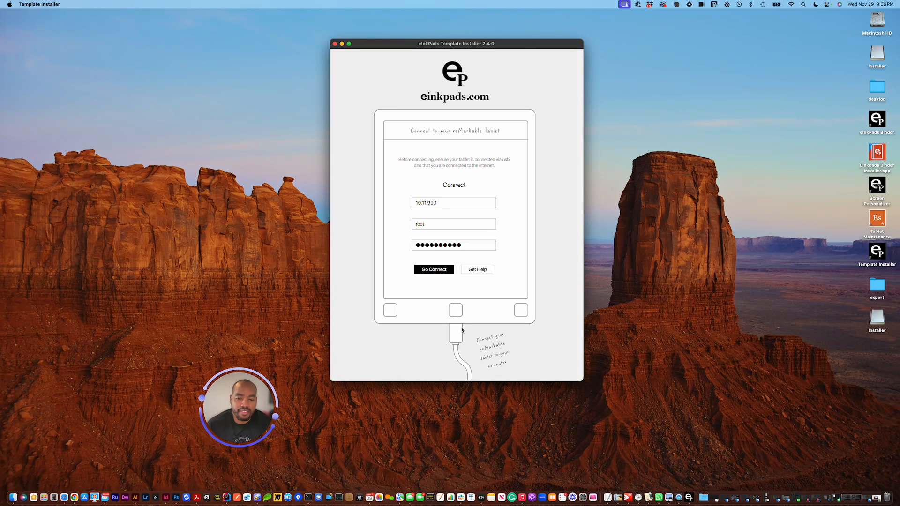
mouse_move(467, 310)
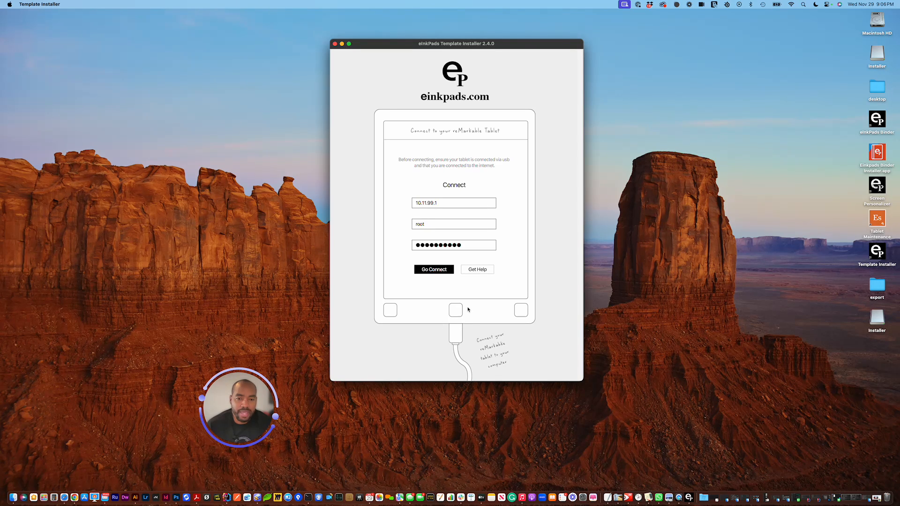
mouse_move(482, 276)
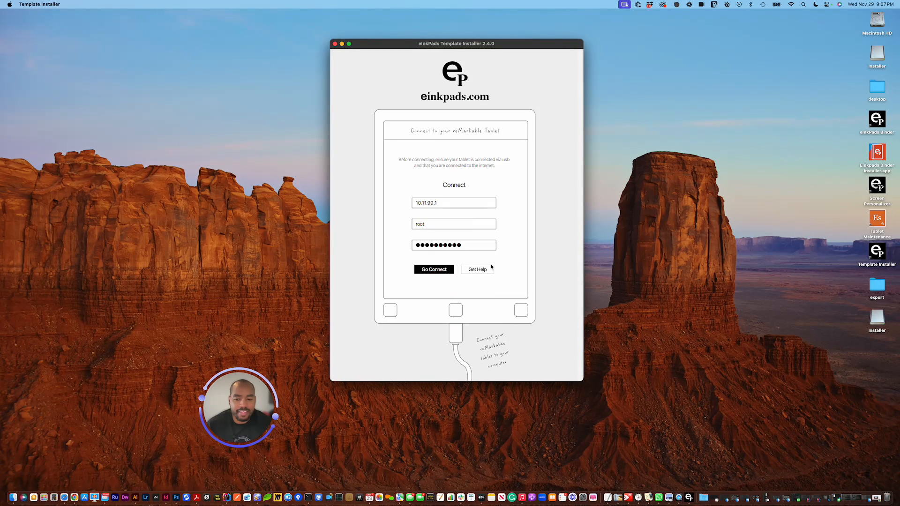
mouse_move(490, 273)
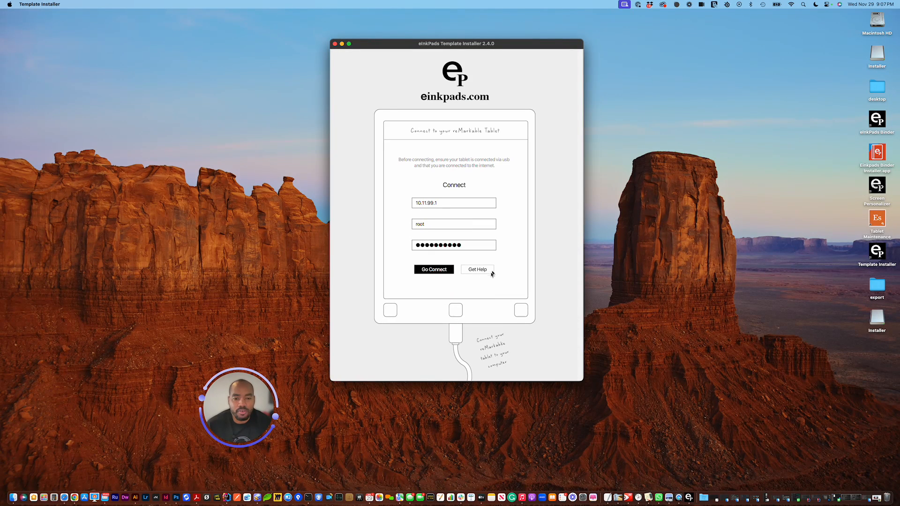
mouse_move(510, 286)
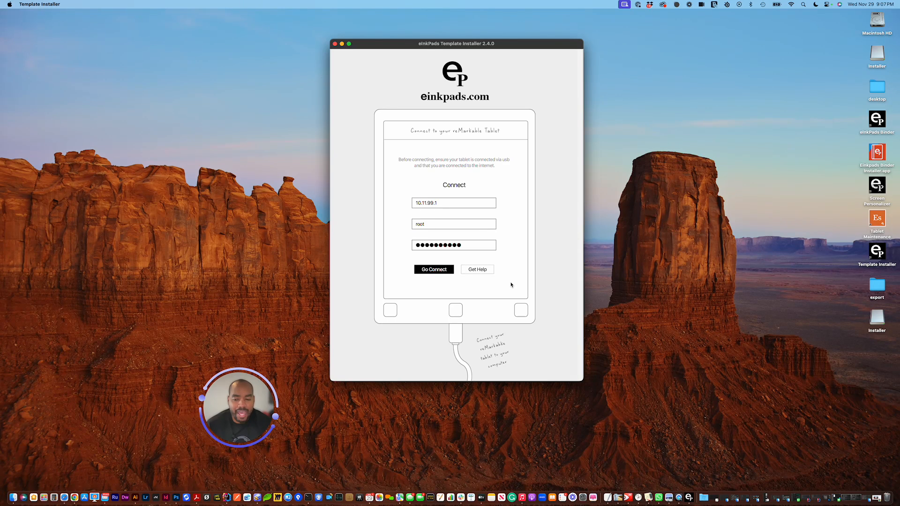
mouse_move(502, 281)
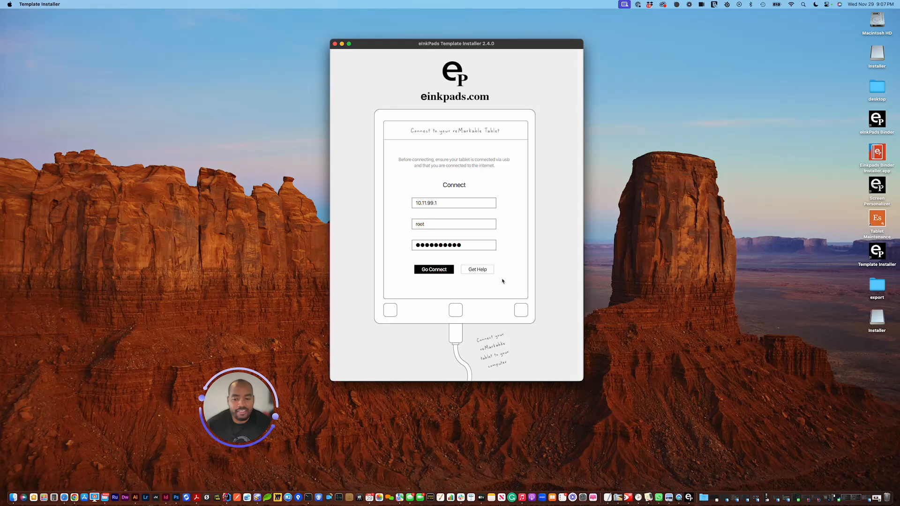
mouse_move(485, 286)
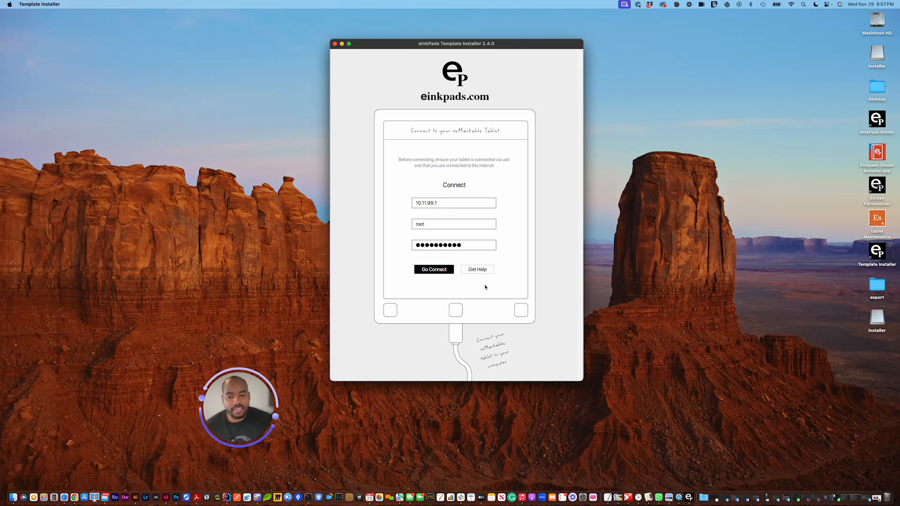
mouse_move(451, 259)
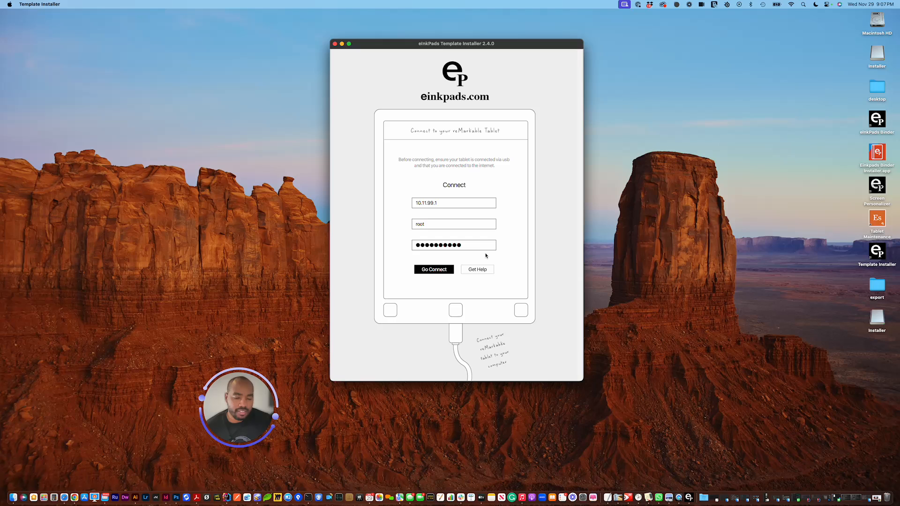
mouse_move(491, 164)
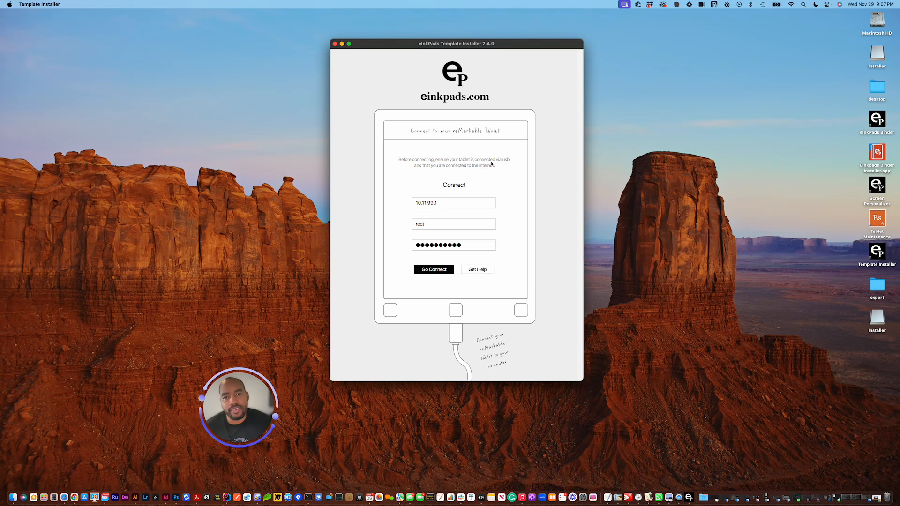
mouse_move(442, 184)
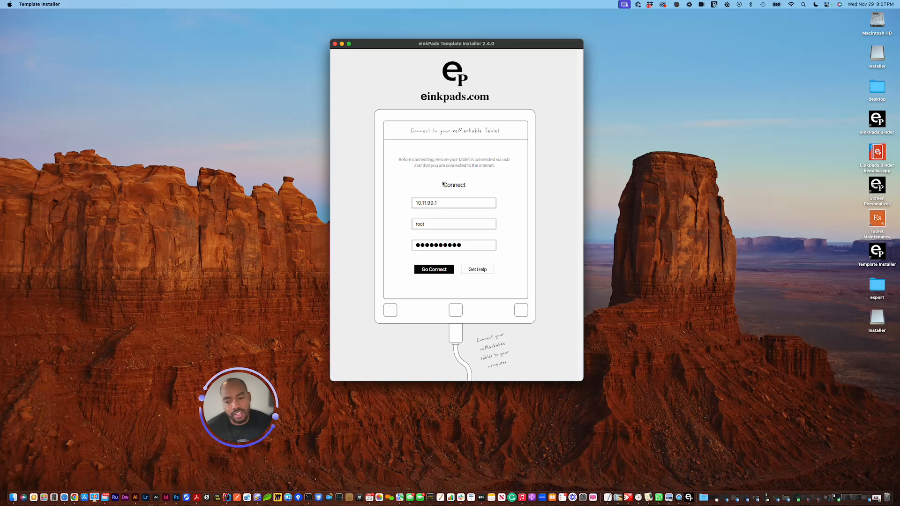
mouse_move(441, 185)
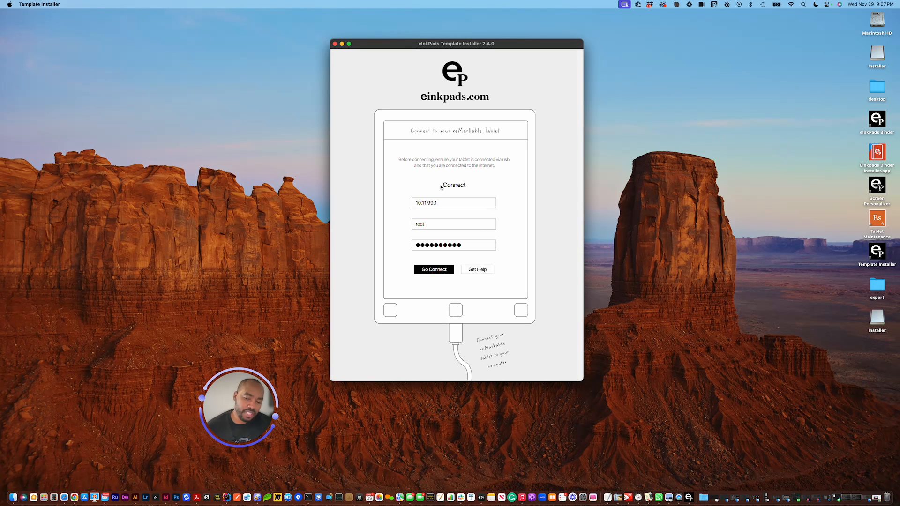
mouse_move(460, 169)
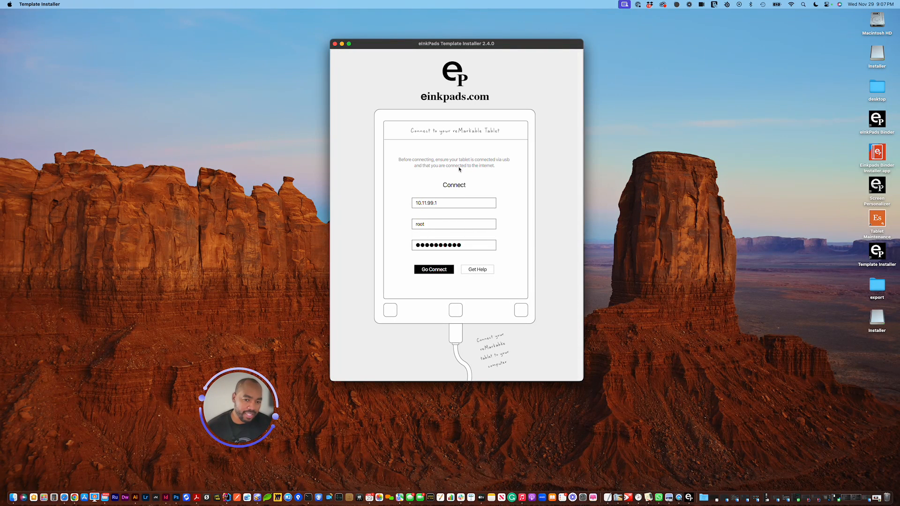
mouse_move(496, 255)
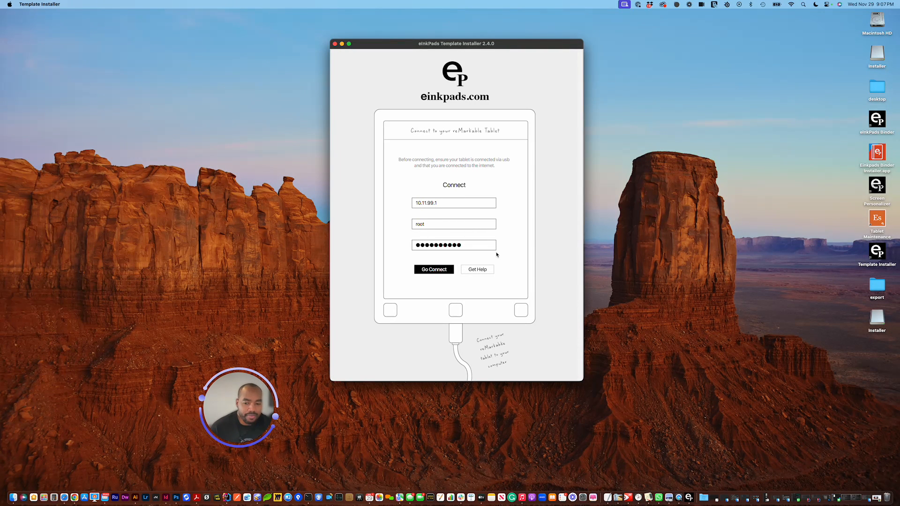
mouse_move(484, 138)
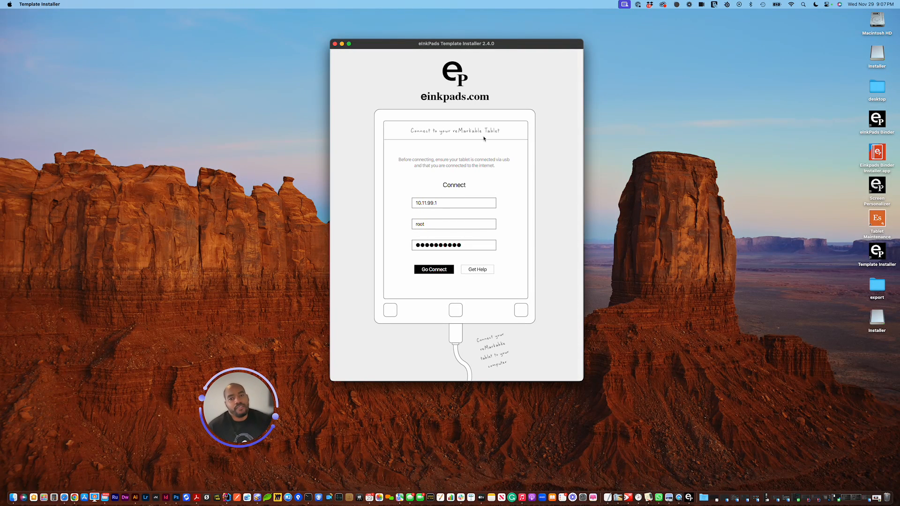
mouse_move(471, 92)
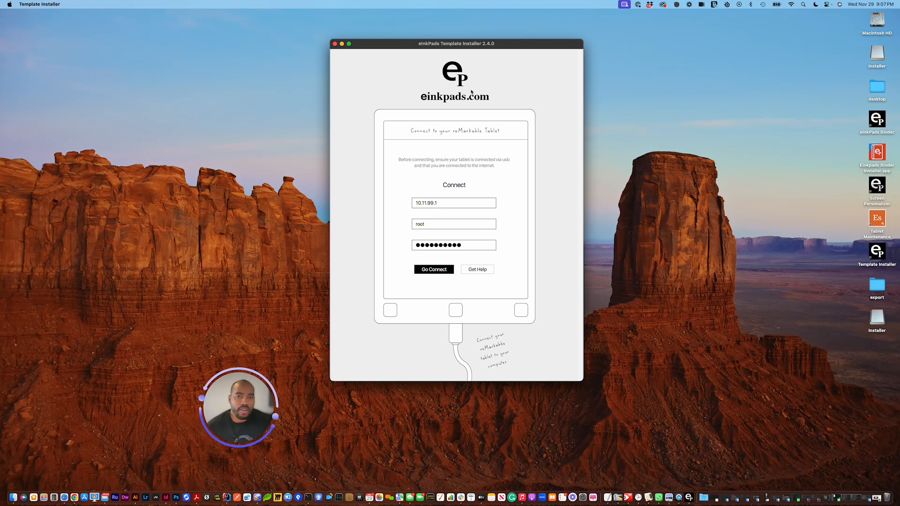
mouse_move(509, 79)
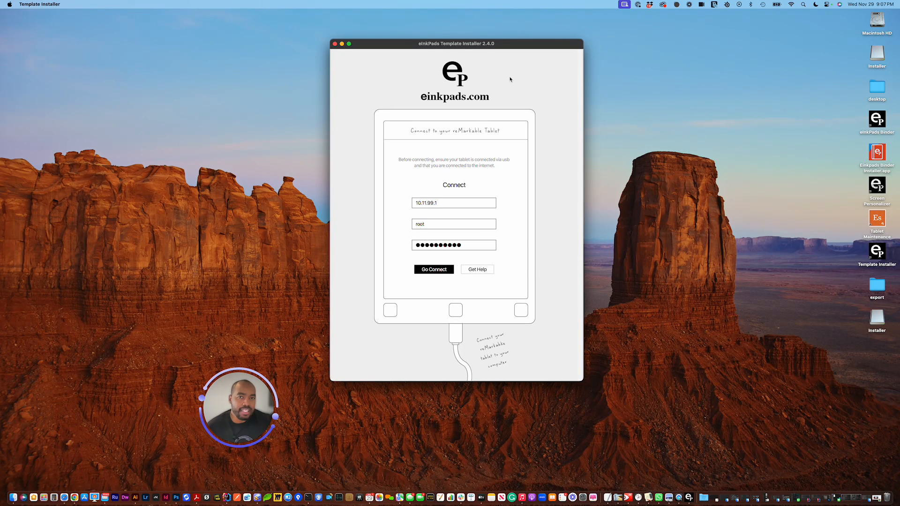
mouse_move(510, 224)
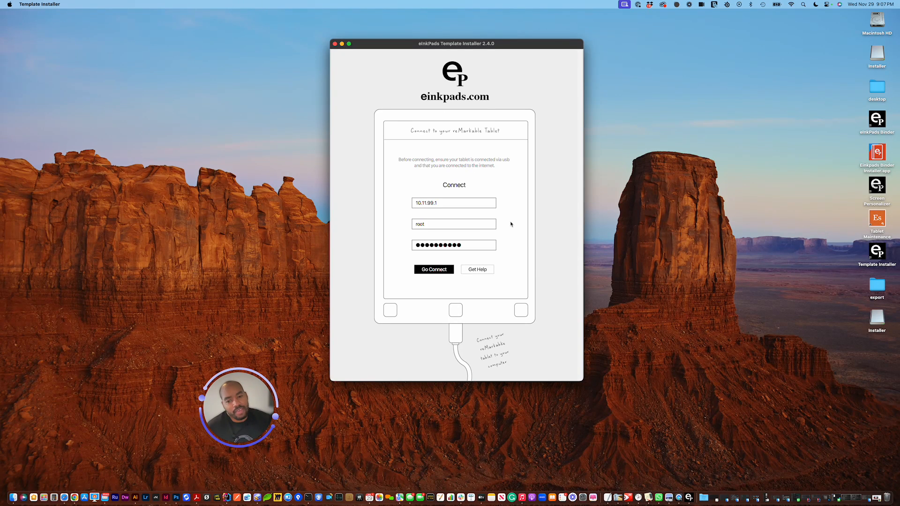
mouse_move(529, 270)
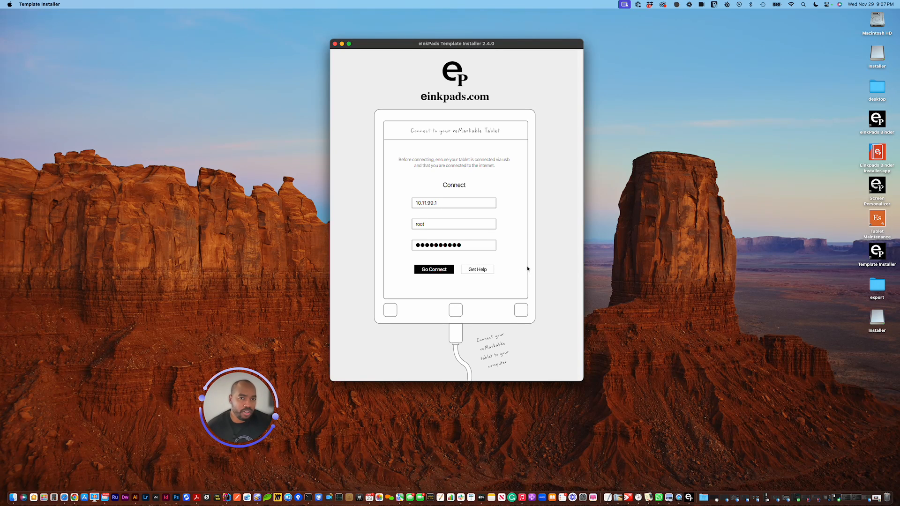
mouse_move(456, 178)
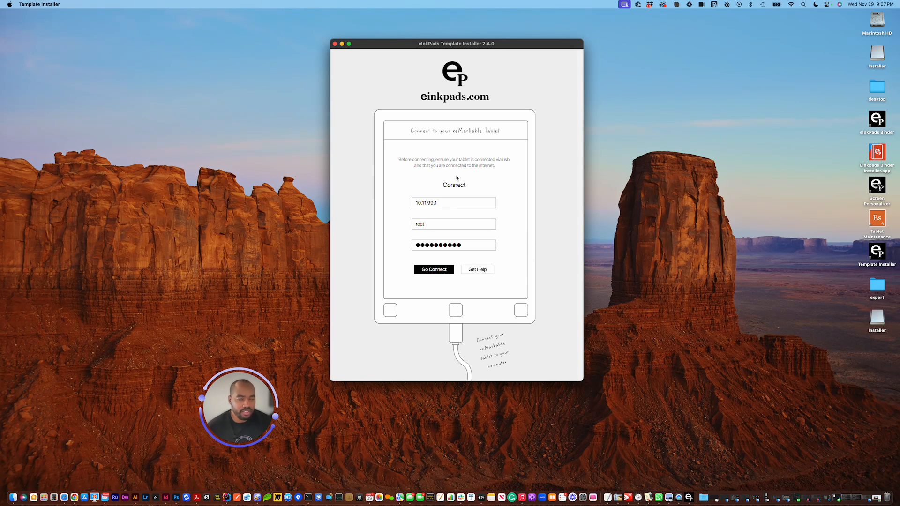
mouse_move(480, 174)
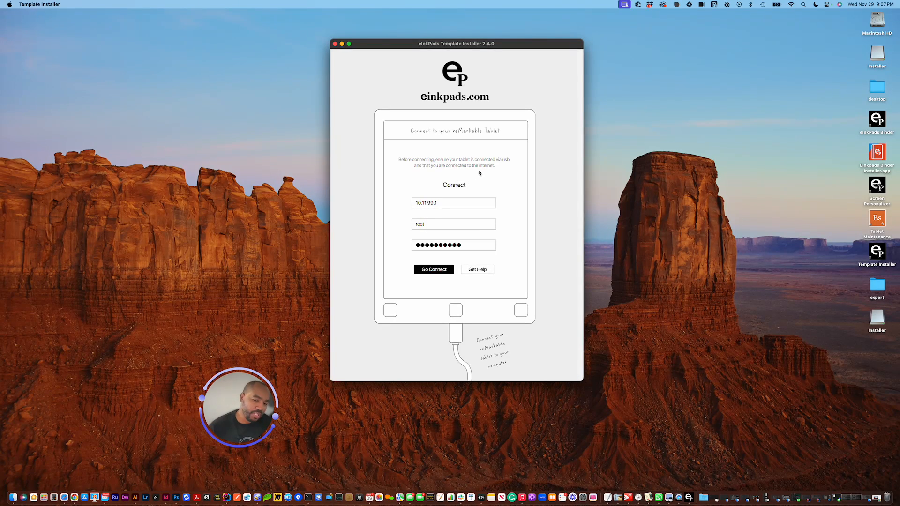
mouse_move(492, 146)
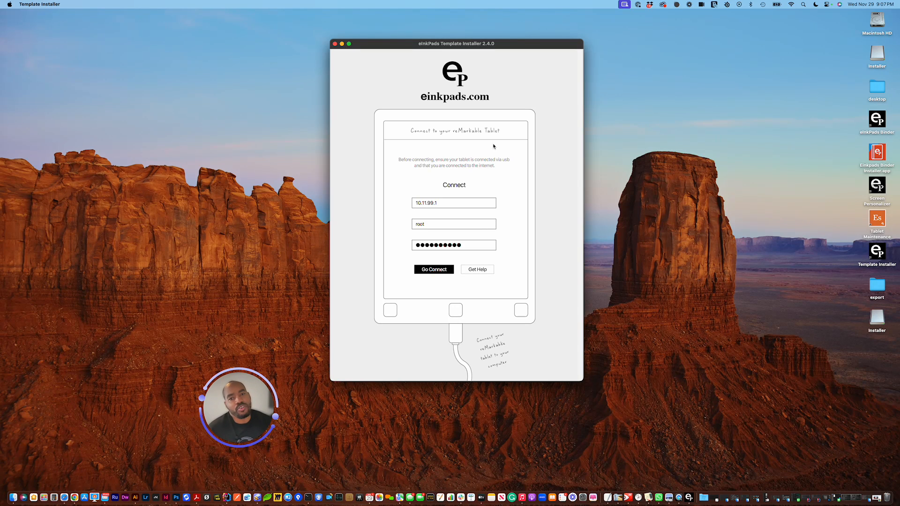
mouse_move(498, 147)
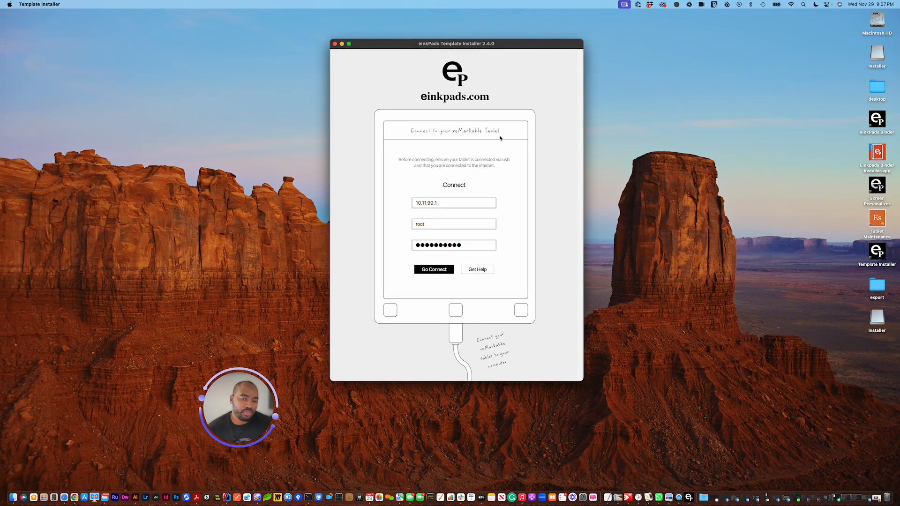
mouse_move(509, 141)
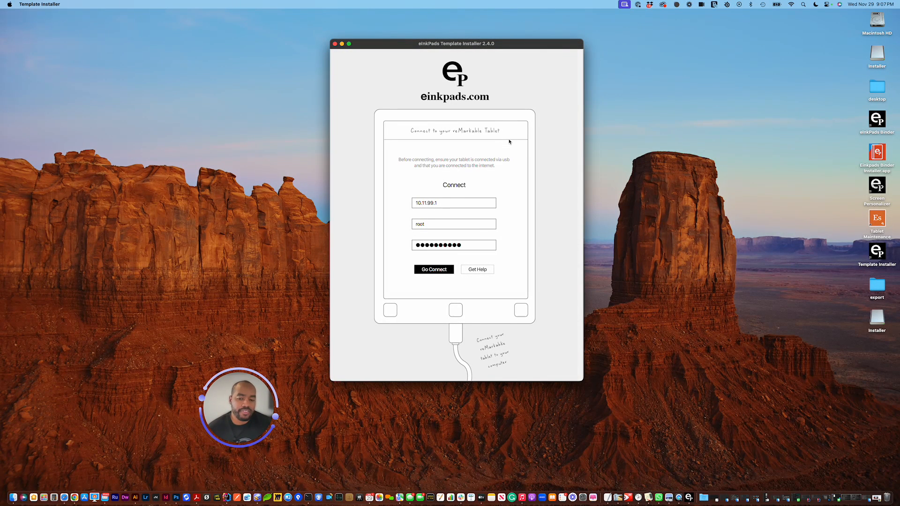
mouse_move(509, 132)
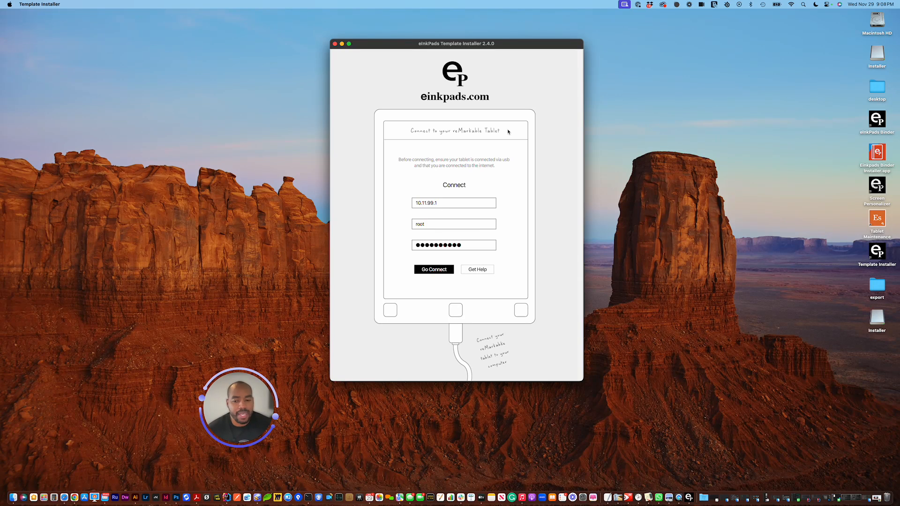
mouse_move(507, 119)
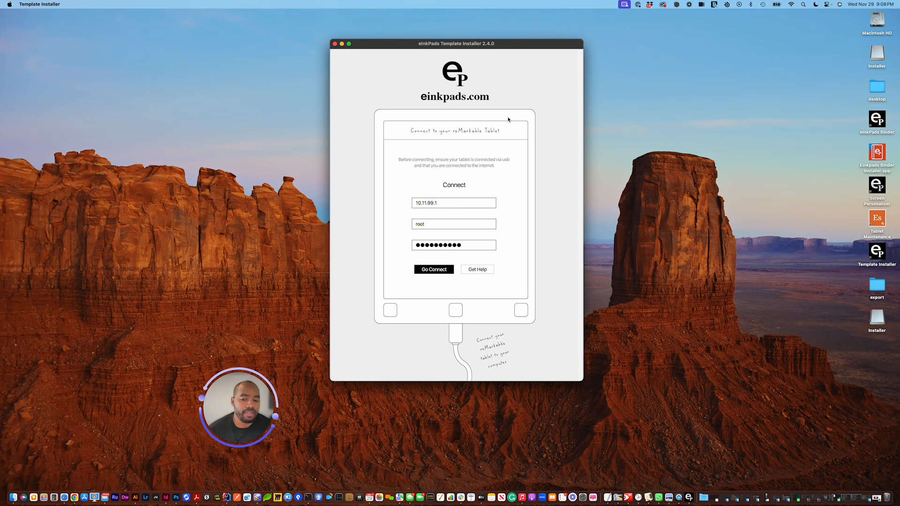
mouse_move(539, 233)
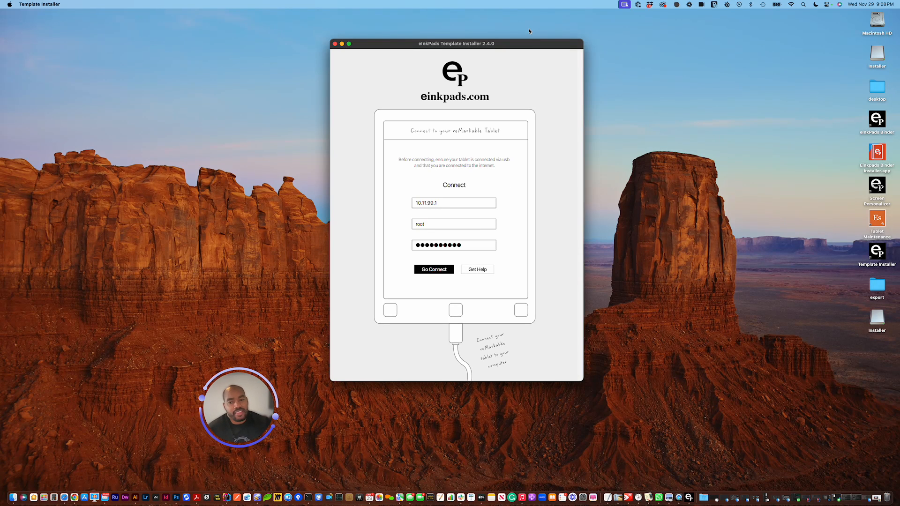
mouse_move(506, 94)
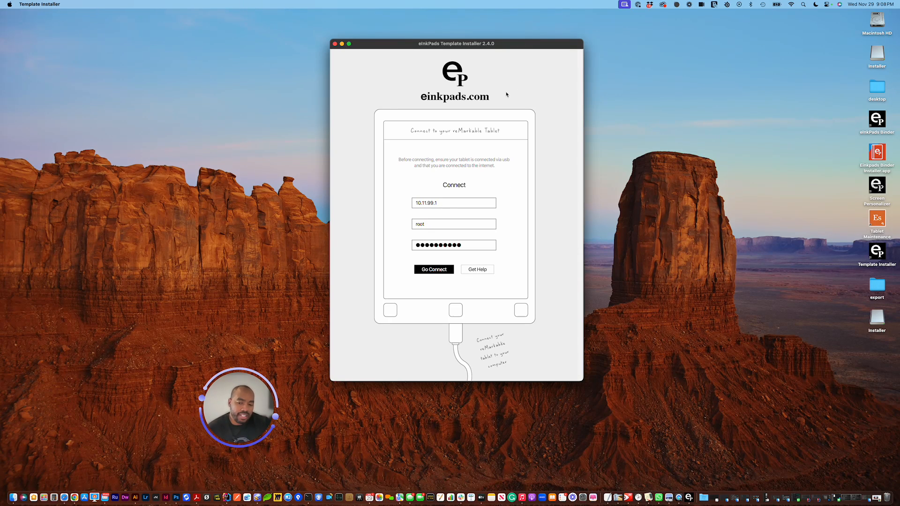
mouse_move(523, 100)
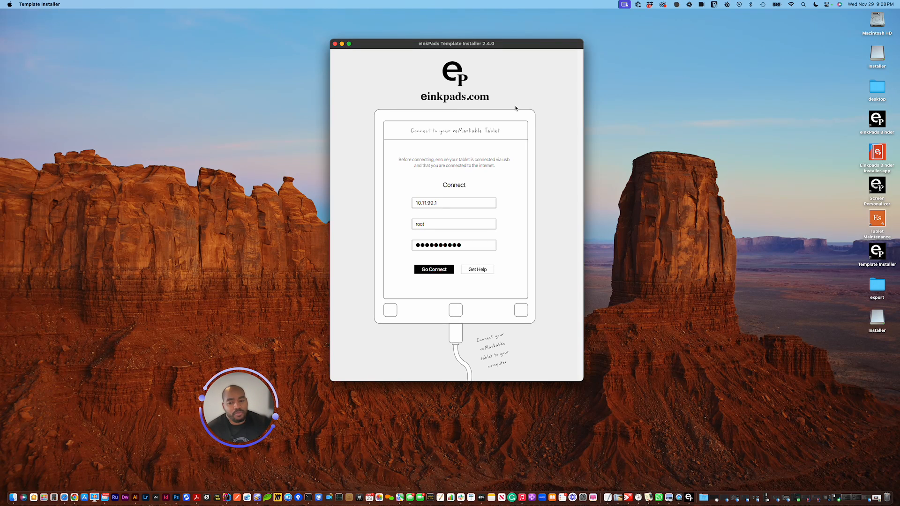
mouse_move(502, 71)
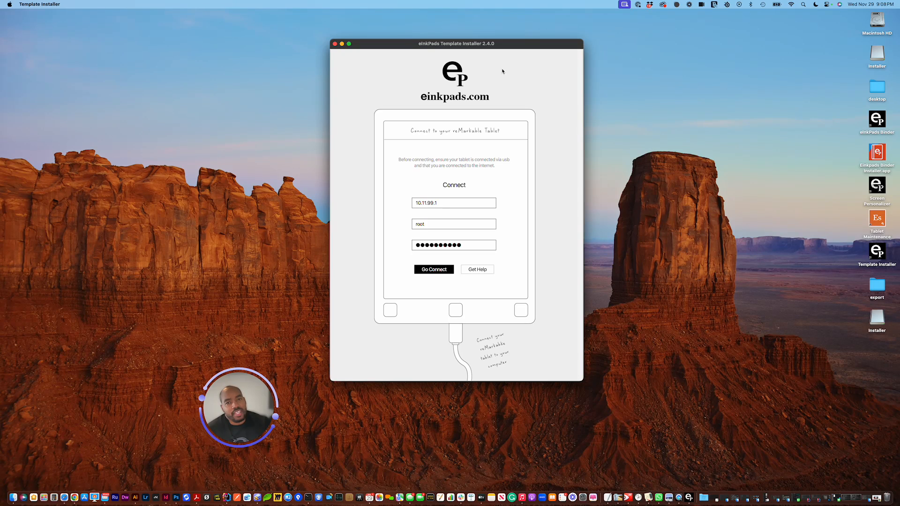